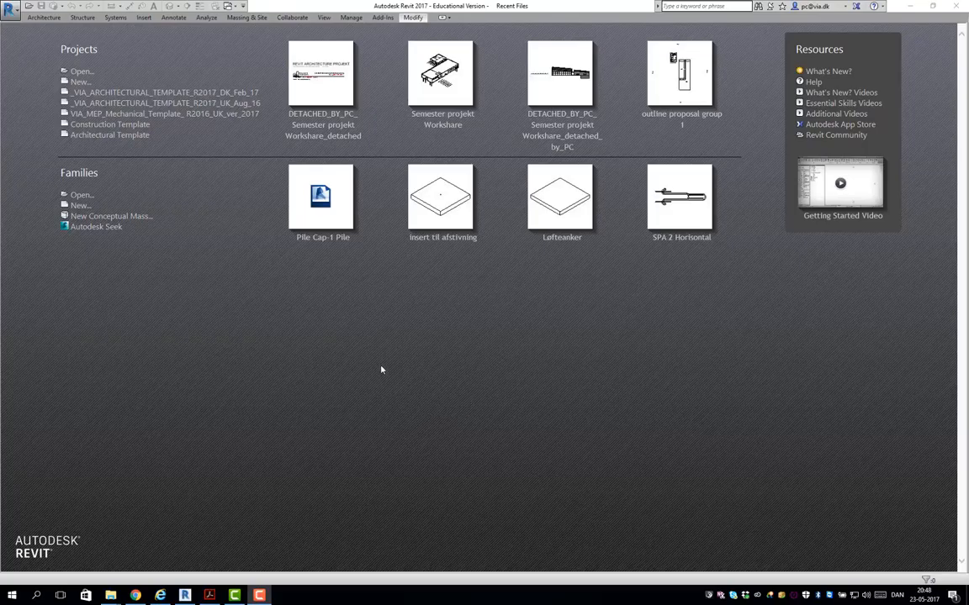
{"action": "mouse_move", "coordinate": [280, 348]}
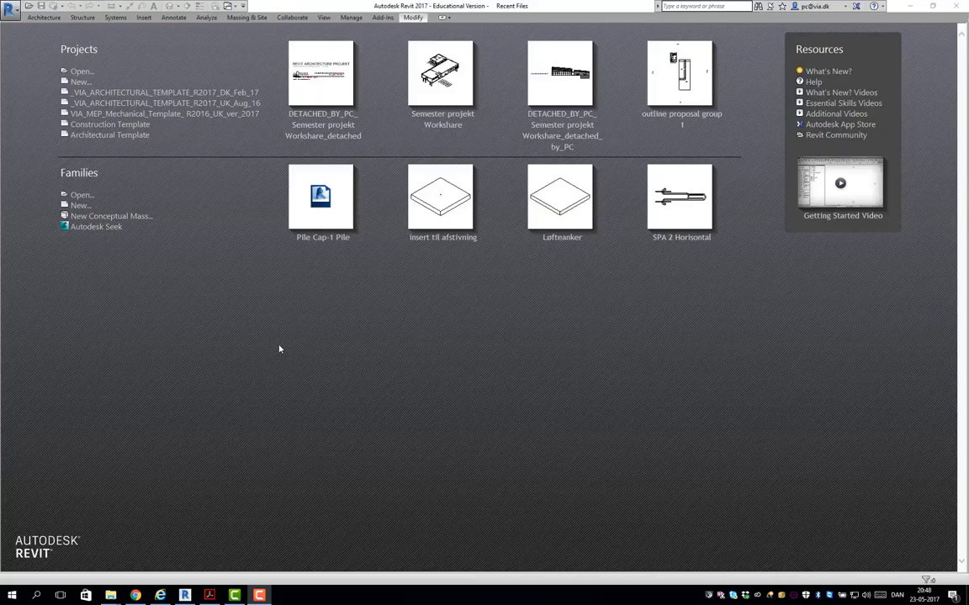
{"action": "mouse_move", "coordinate": [296, 339]}
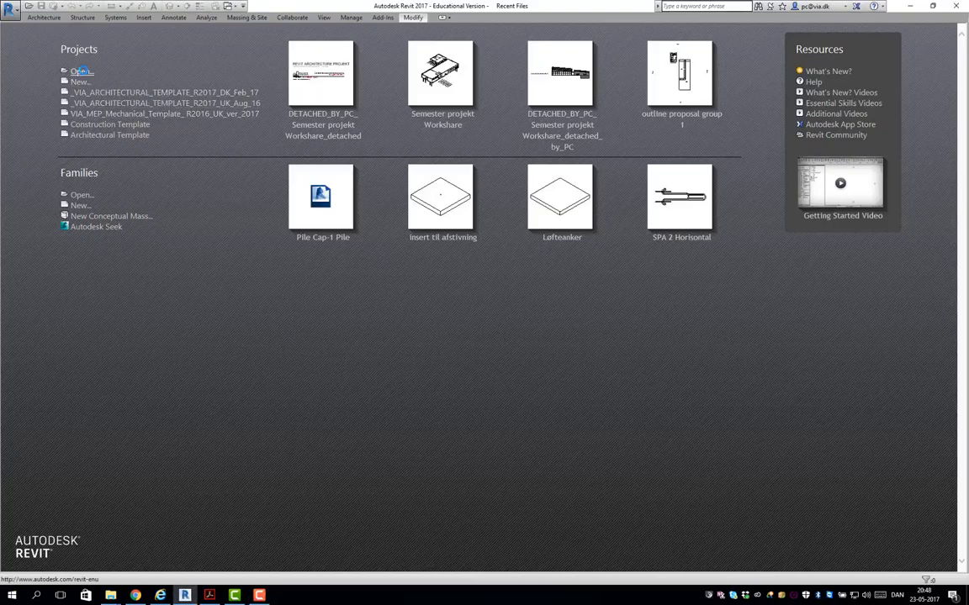
Open the detached Semester projekt Workshare project
{"action": "left_click", "coordinate": [83, 65]}
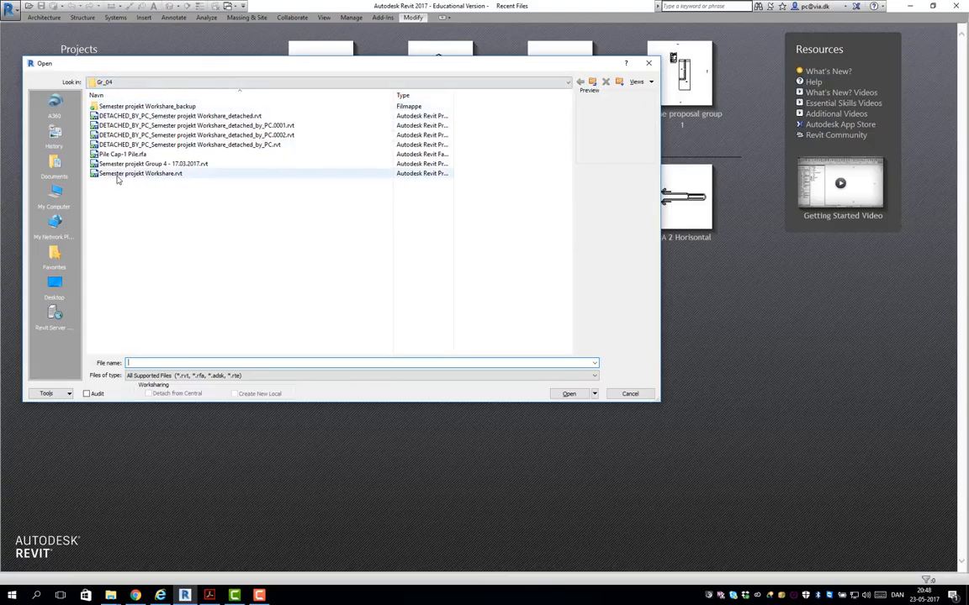
{"action": "left_click", "coordinate": [140, 173]}
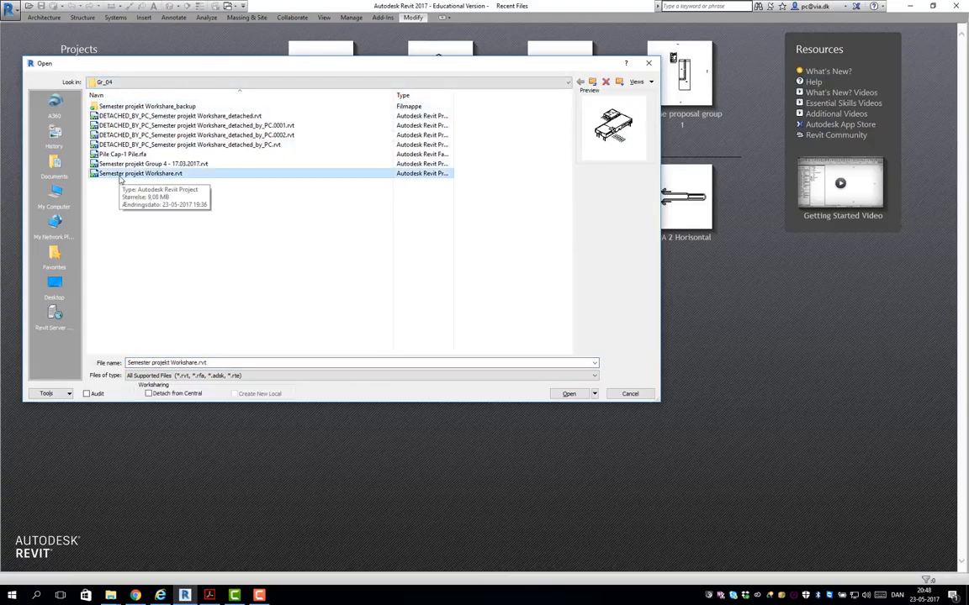
{"action": "mouse_move", "coordinate": [222, 281]}
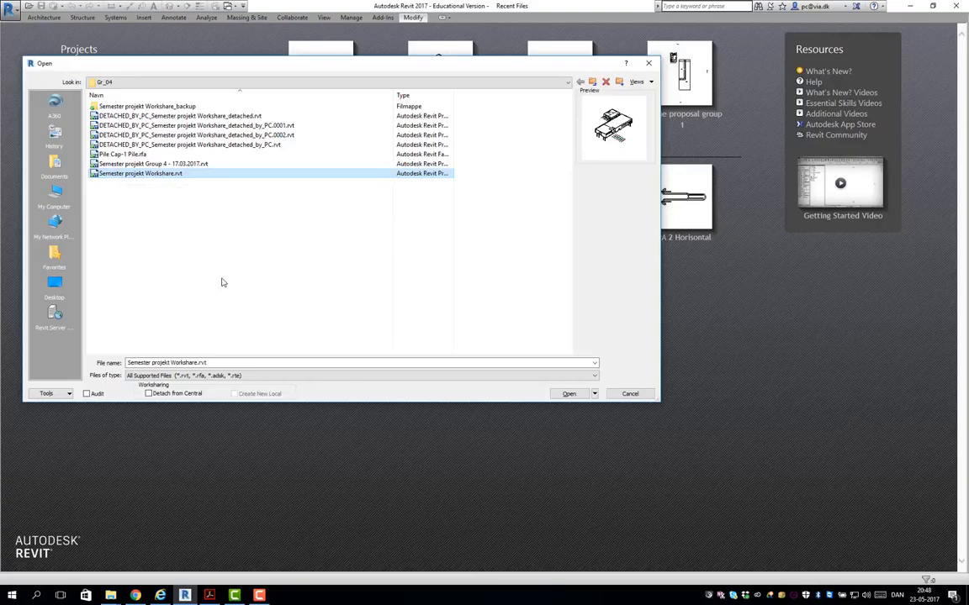
{"action": "mouse_move", "coordinate": [149, 399]}
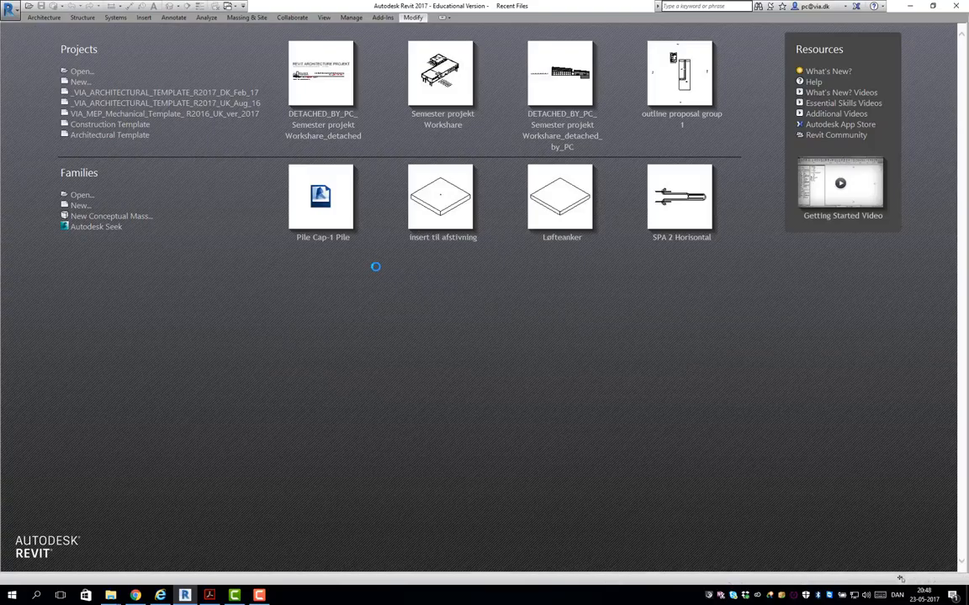
{"action": "double_click", "coordinate": [442, 73]}
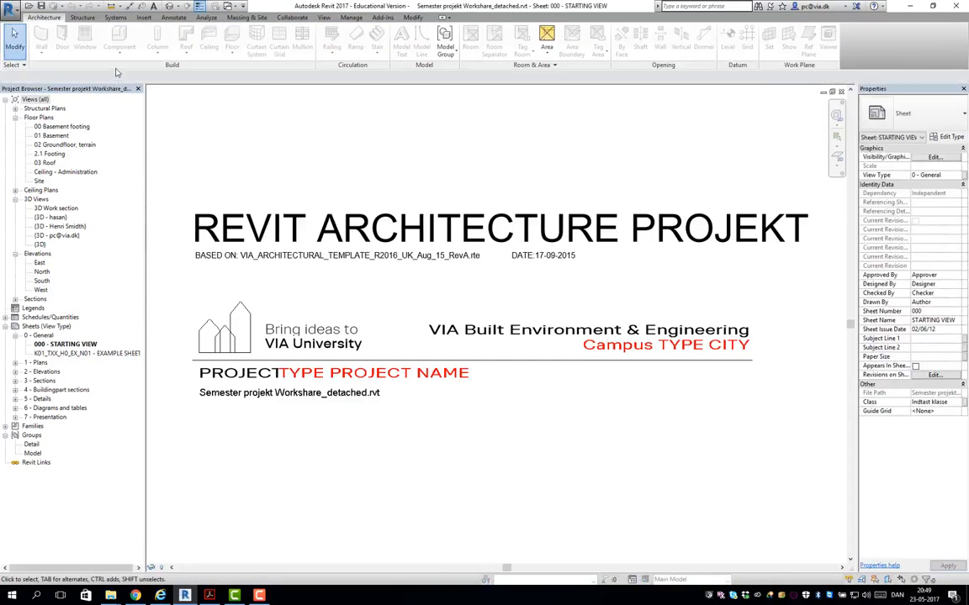
Save it as 'DETACHED_BY_PC_TEST_Semester projekt Workshare_detached.rvt'
{"action": "left_click", "coordinate": [26, 15]}
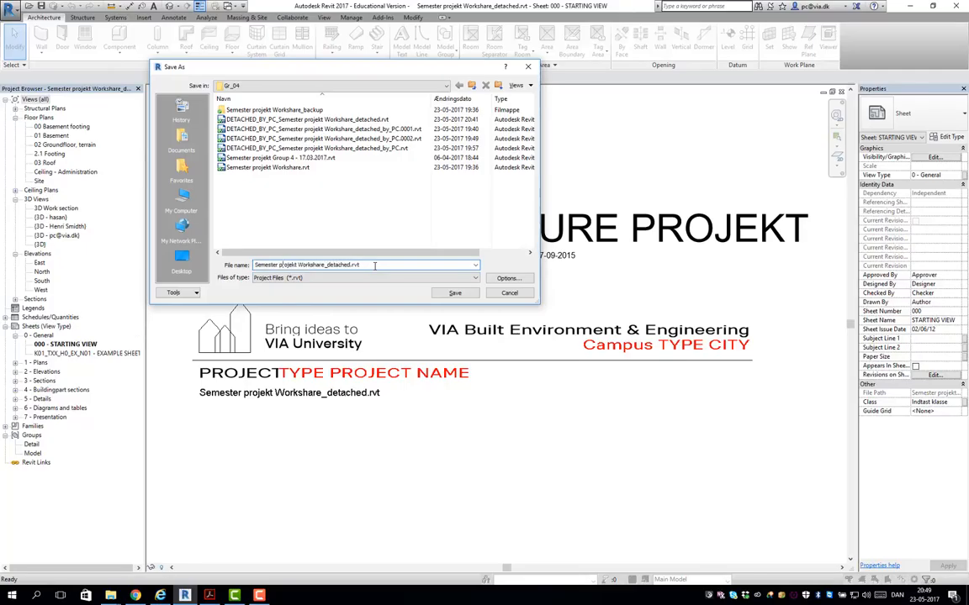
{"action": "type", "text": "DETACHED_BY_PC_TEST_"}
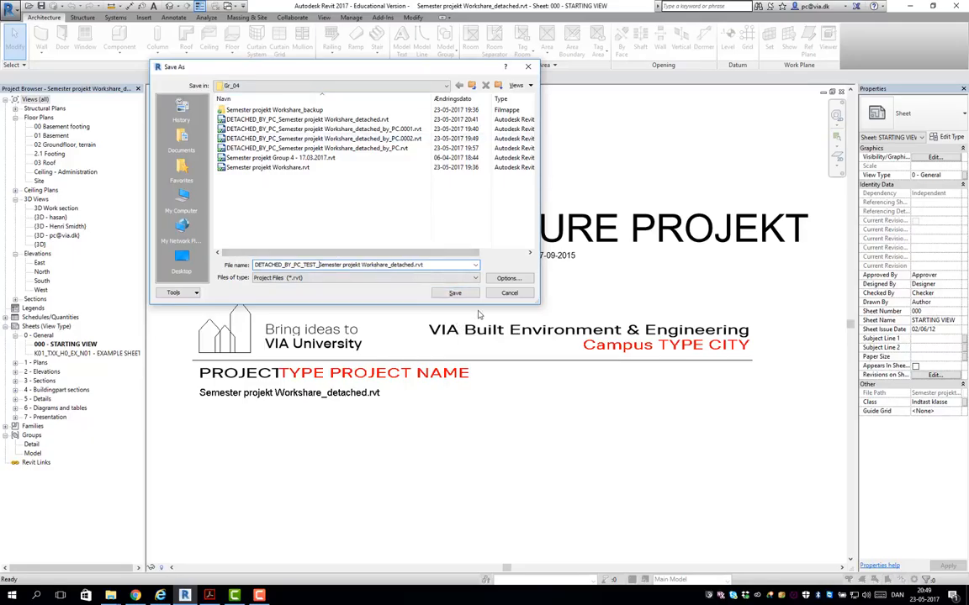
{"action": "left_click", "coordinate": [454, 293]}
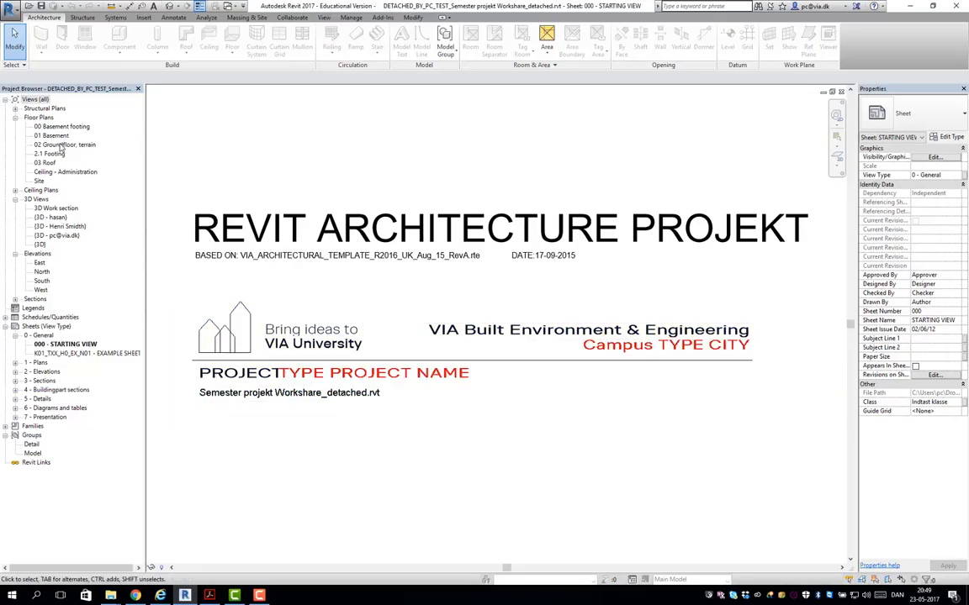
Open the {3D} view, orbit underneath, and select a Pile Cap-1 800x800 foundation
{"action": "double_click", "coordinate": [64, 145]}
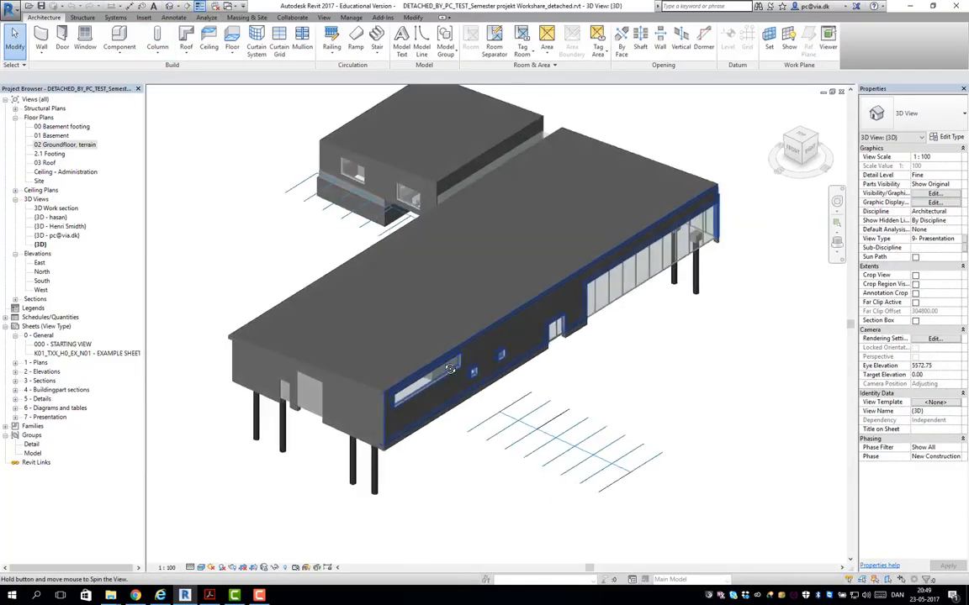
{"action": "left_click_drag", "start_coordinate": [450, 370], "coordinate": [492, 391]}
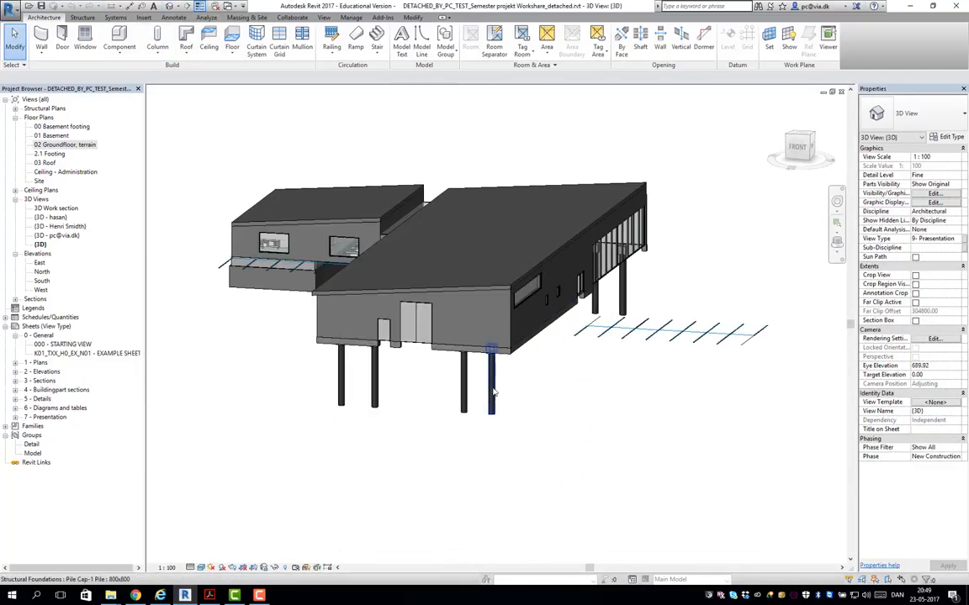
{"action": "left_click", "coordinate": [491, 374]}
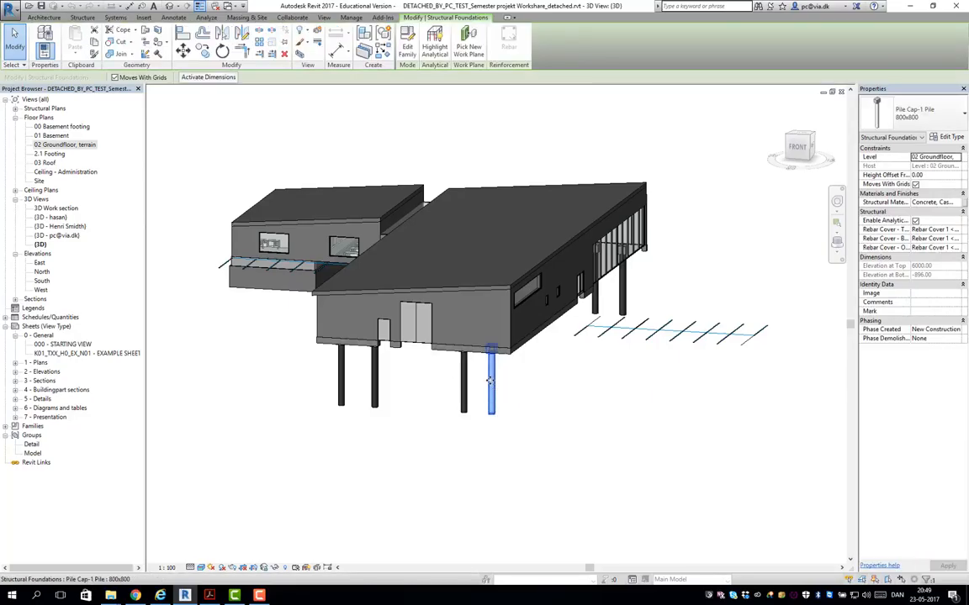
{"action": "mouse_move", "coordinate": [475, 373]}
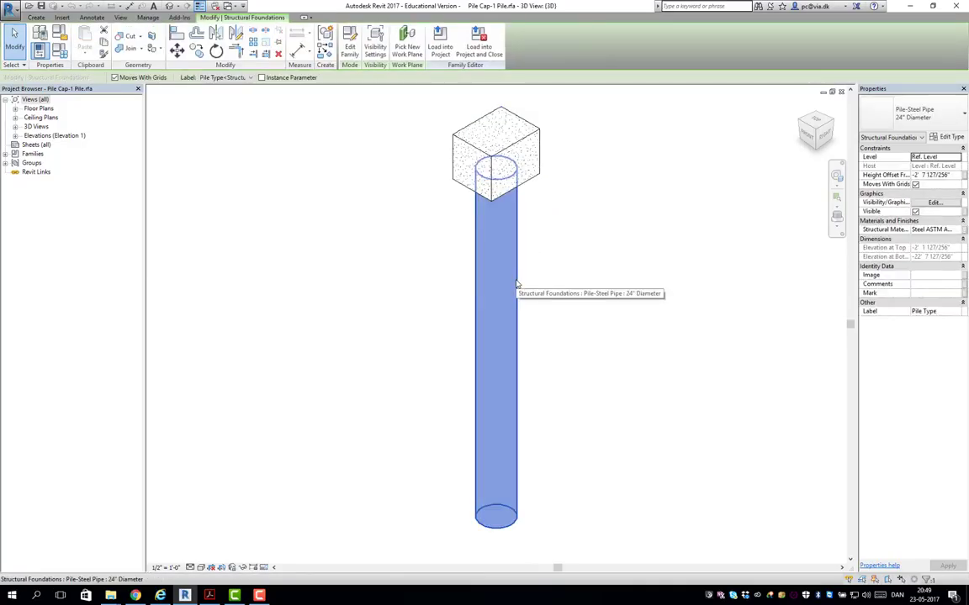
{"action": "mouse_move", "coordinate": [565, 383]}
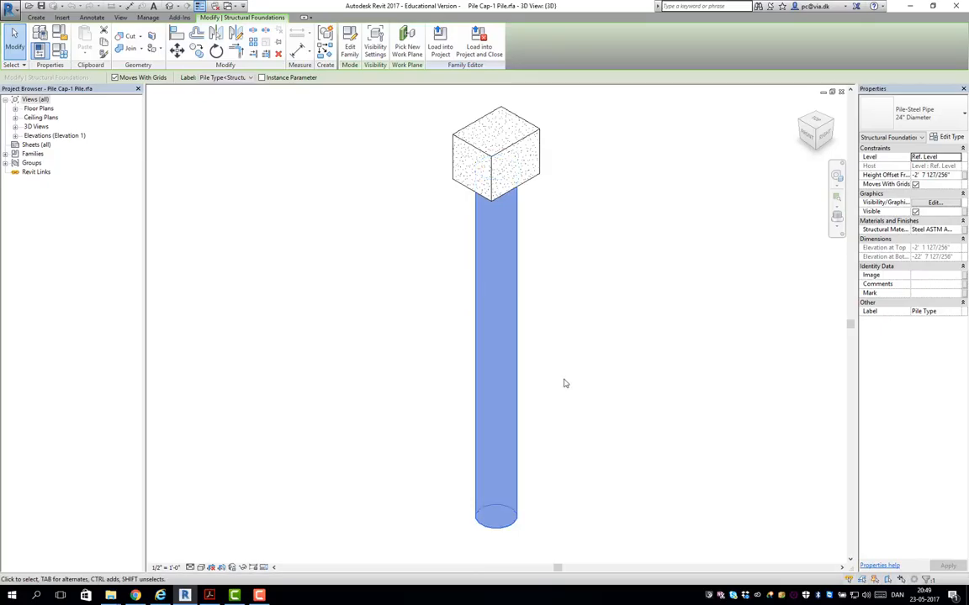
{"action": "mouse_move", "coordinate": [562, 384]}
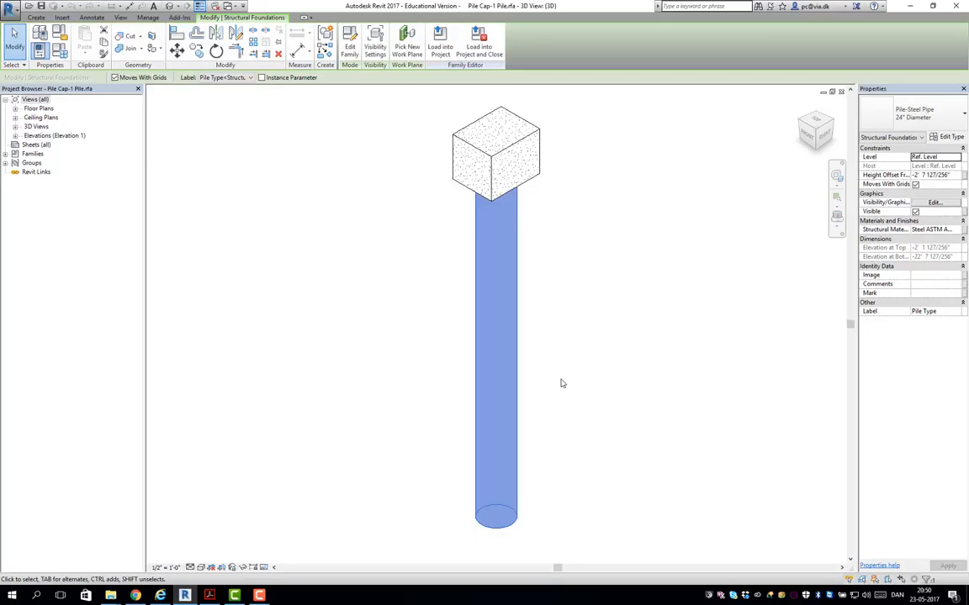
{"action": "mouse_move", "coordinate": [696, 338]}
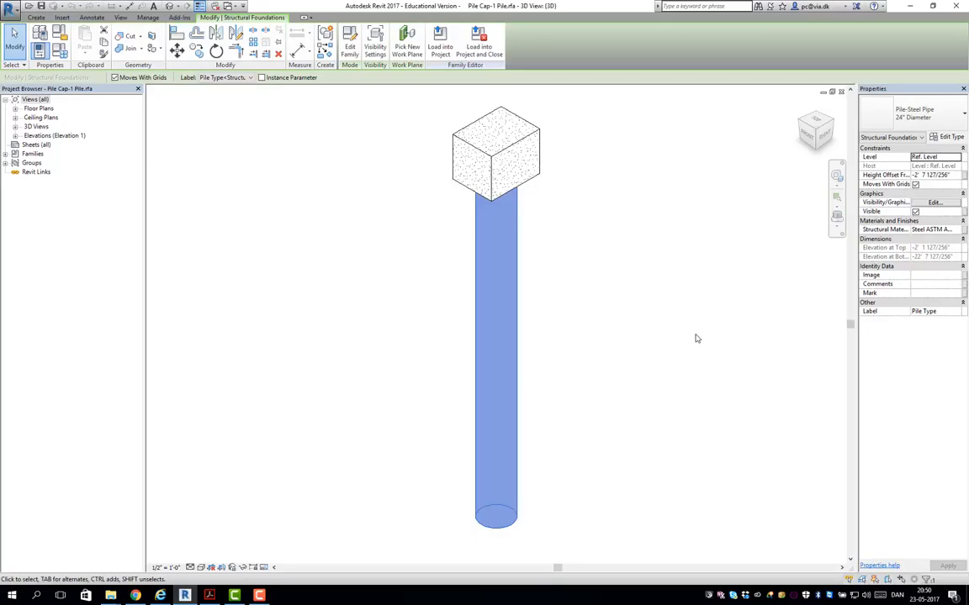
{"action": "mouse_move", "coordinate": [626, 317]}
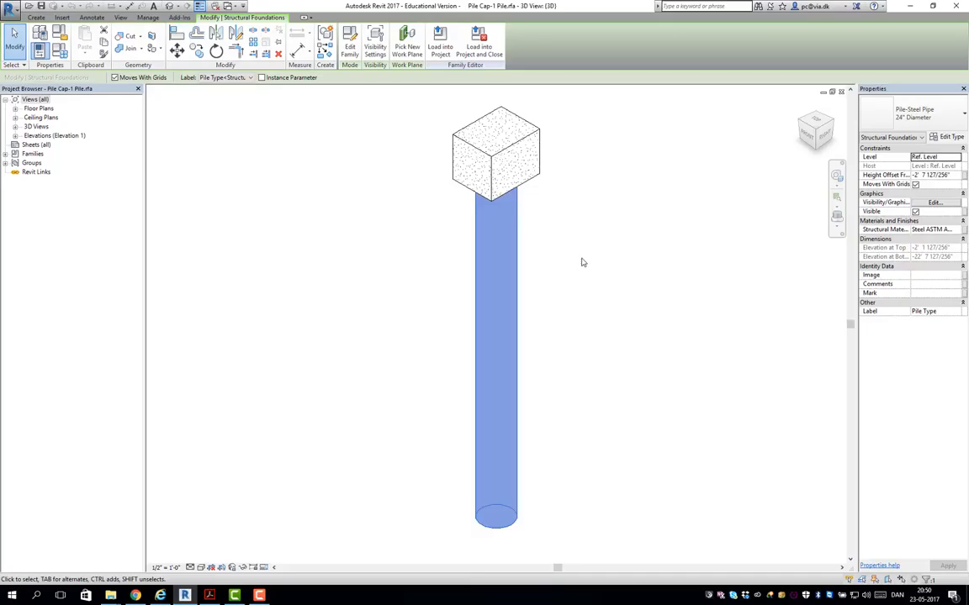
{"action": "mouse_move", "coordinate": [575, 391]}
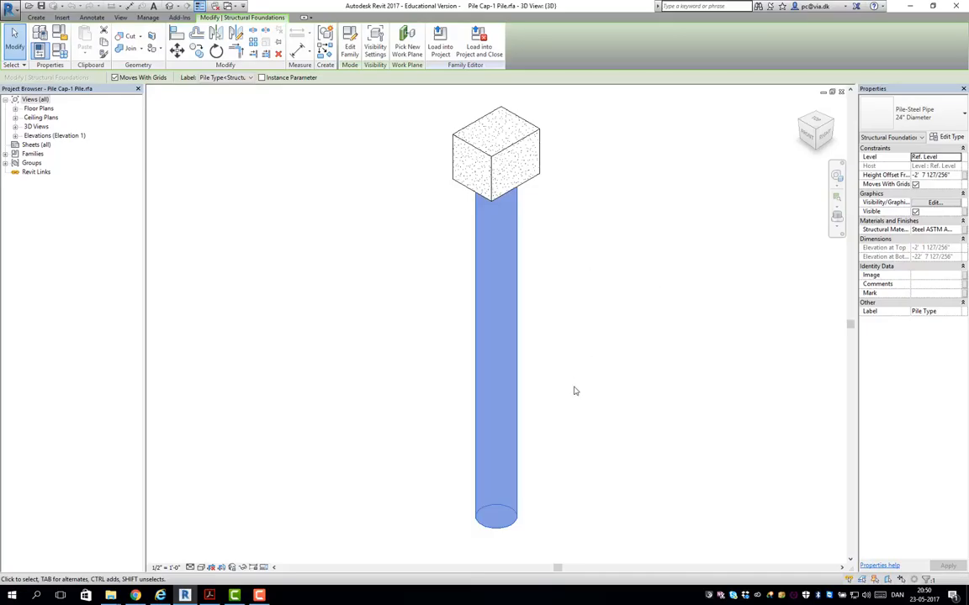
{"action": "mouse_move", "coordinate": [578, 390]}
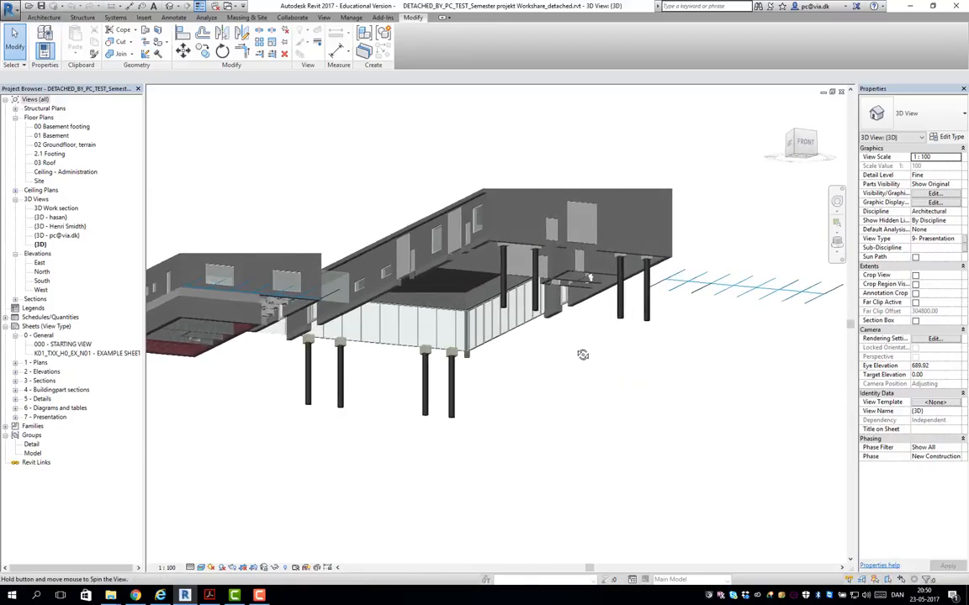
{"action": "left_click", "coordinate": [303, 349]}
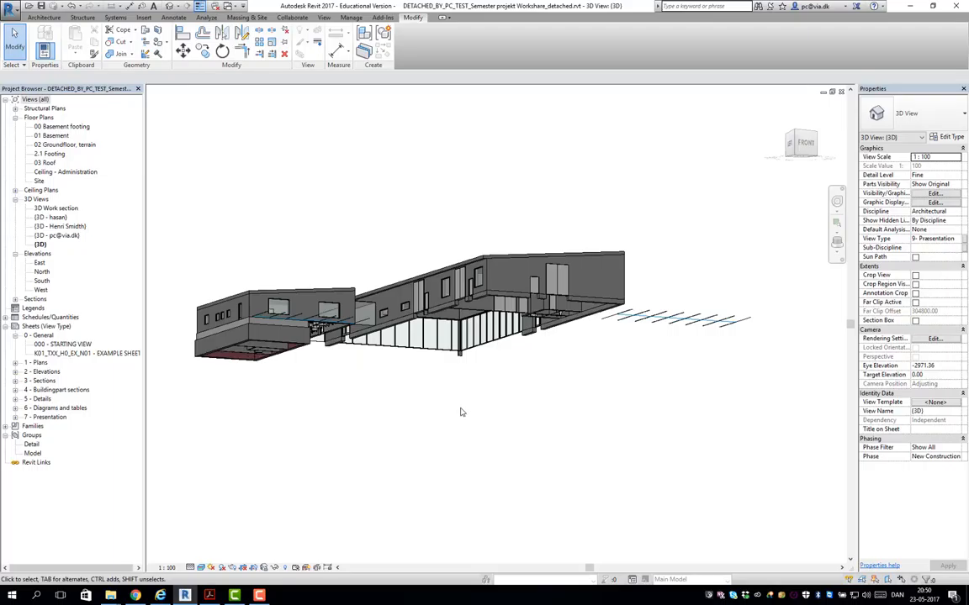
{"action": "mouse_move", "coordinate": [449, 369]}
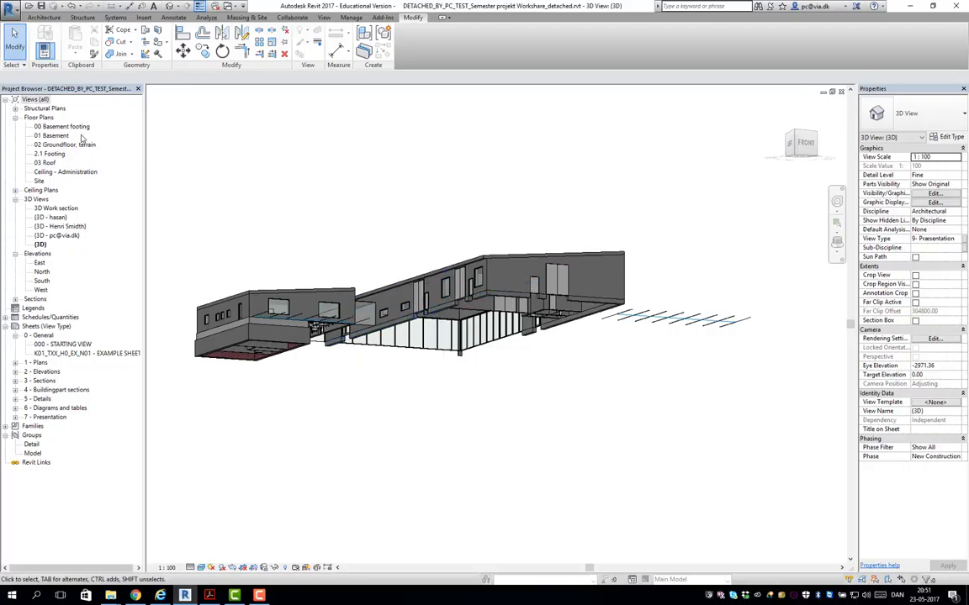
Open the 02 Groundfloor, terrain floor plan
{"action": "double_click", "coordinate": [58, 144]}
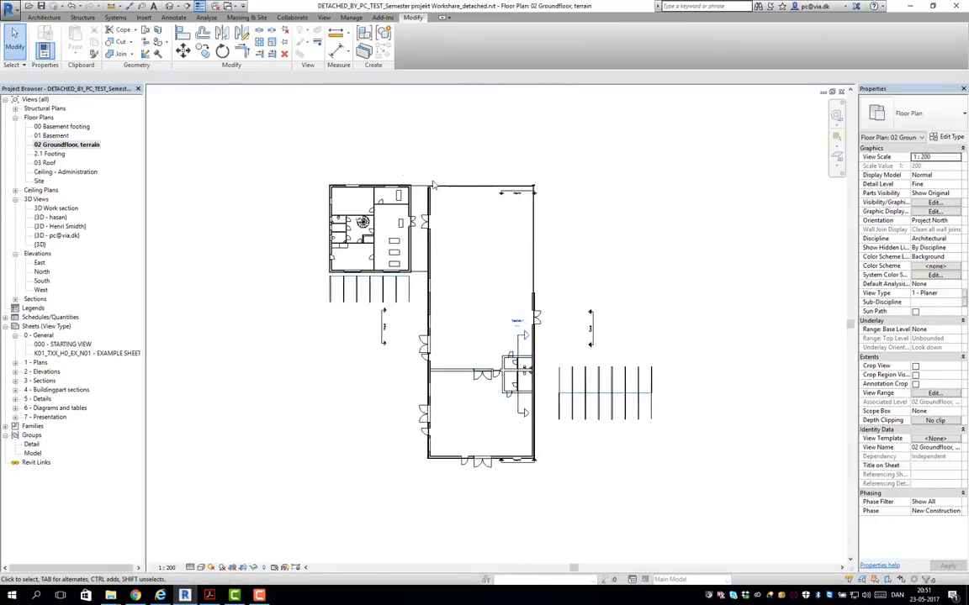
{"action": "mouse_move", "coordinate": [469, 464]}
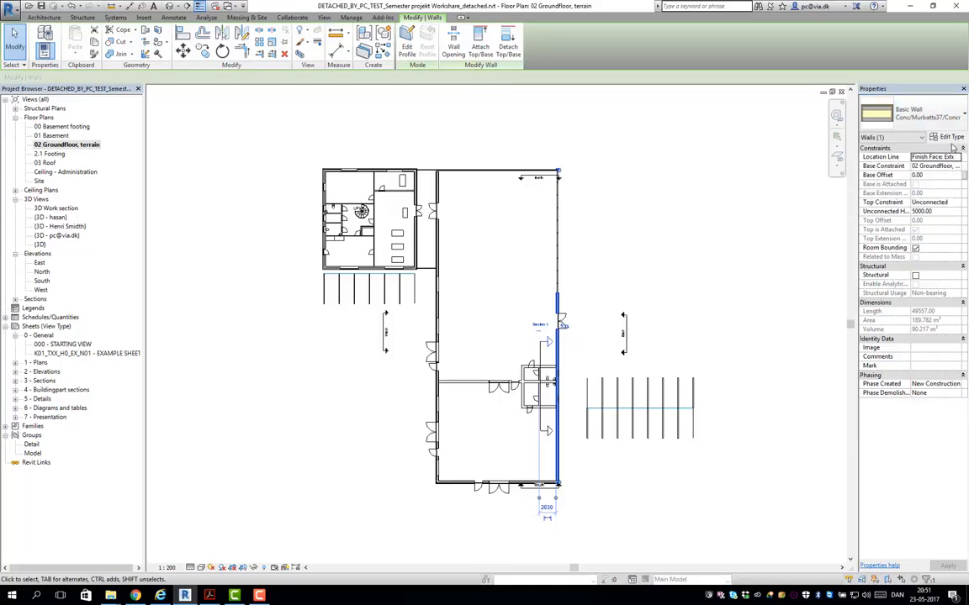
Open the Conc/Murbatts37/Concr wall type's Edit Assembly layer structure
{"action": "left_click", "coordinate": [948, 137]}
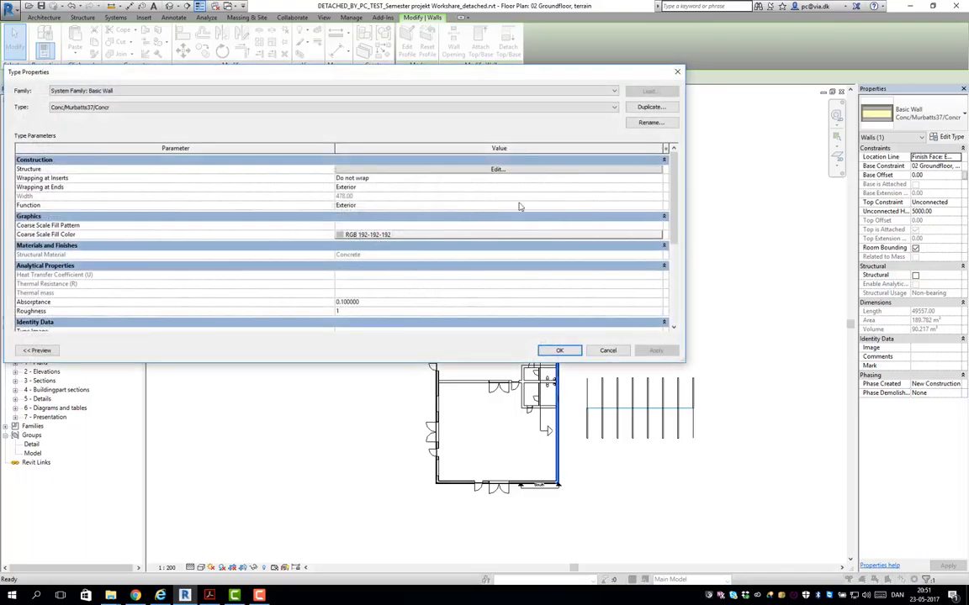
{"action": "left_click", "coordinate": [497, 169]}
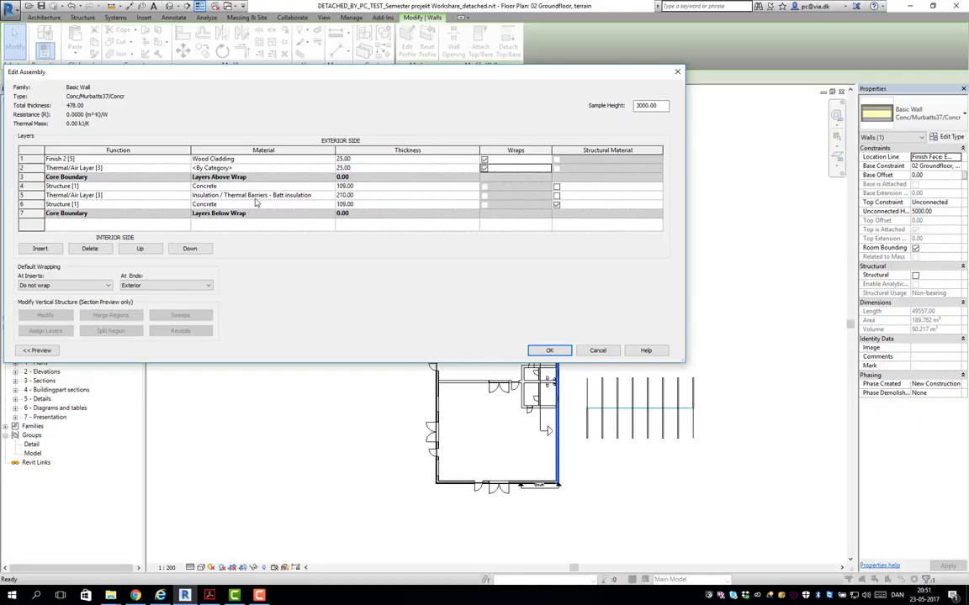
{"action": "mouse_move", "coordinate": [266, 215]}
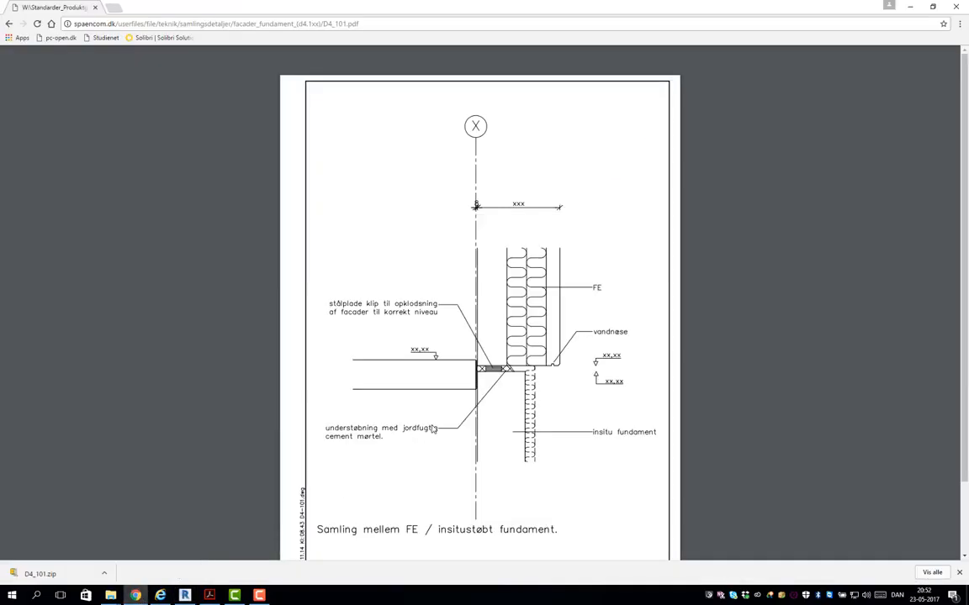
Scroll through the D4.101 facade-to-foundation detail PDF in Chrome
{"action": "scroll", "scroll_direction": "down", "scroll_amount": 3}
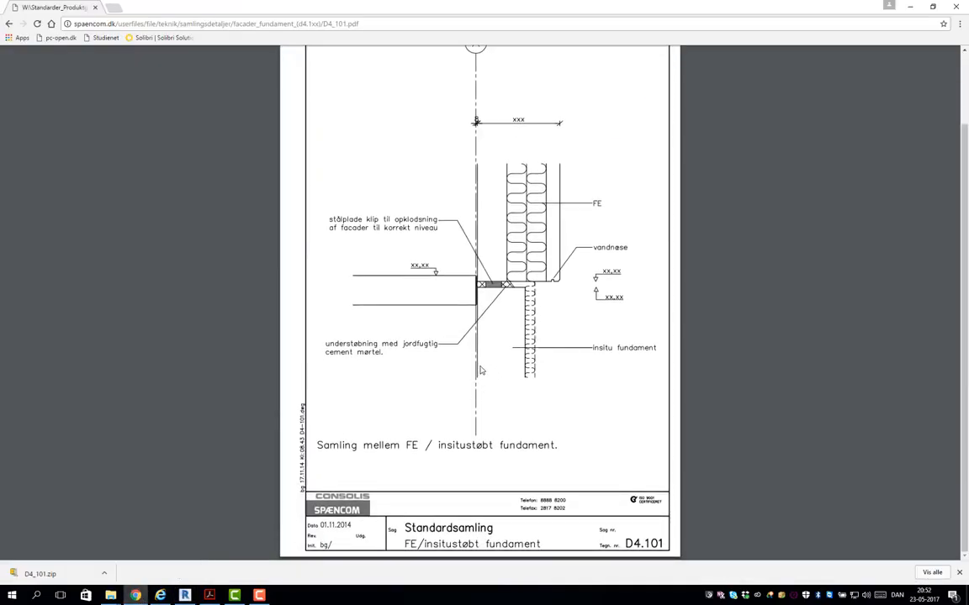
{"action": "mouse_move", "coordinate": [563, 231]}
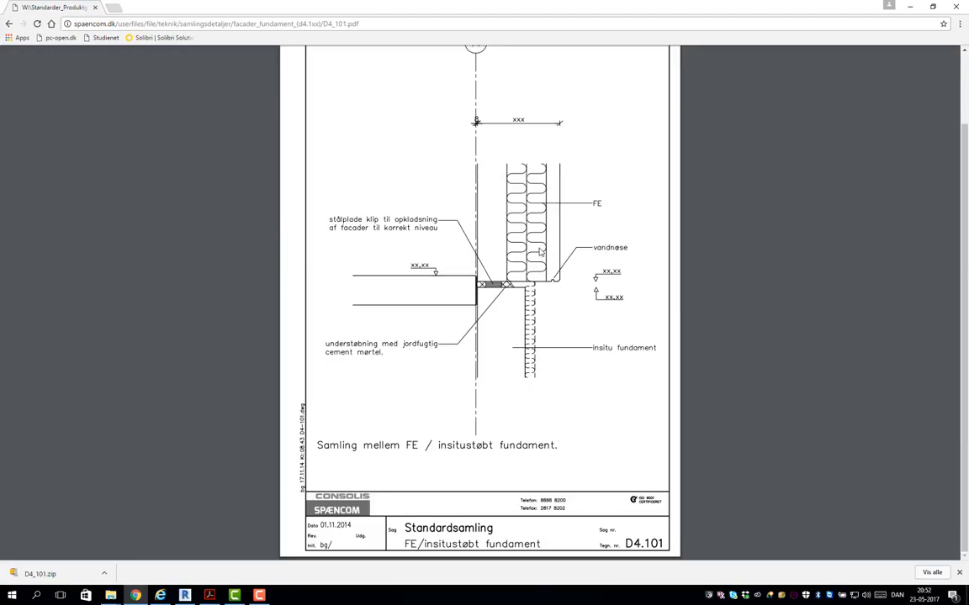
{"action": "mouse_move", "coordinate": [490, 316]}
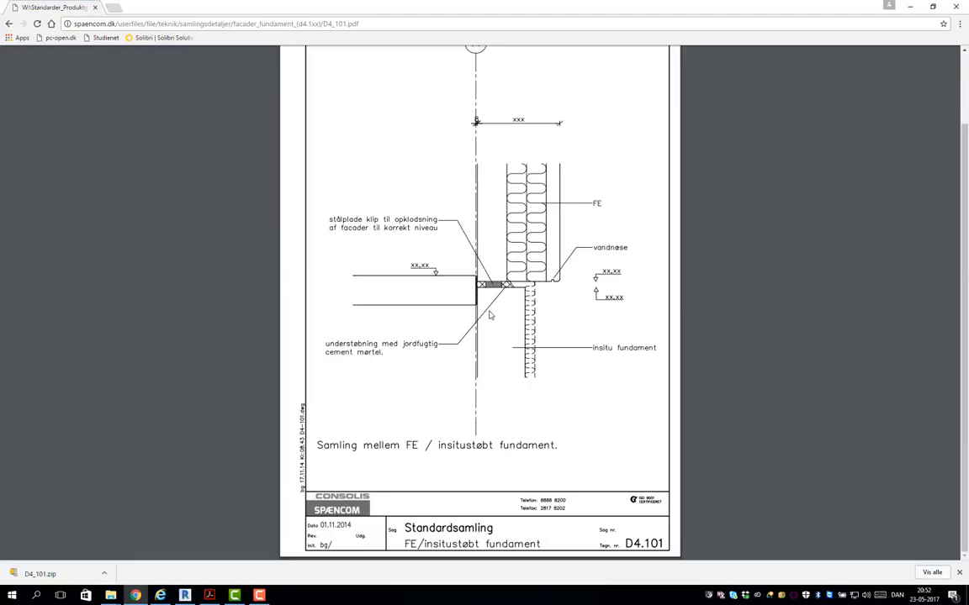
{"action": "mouse_move", "coordinate": [549, 255]}
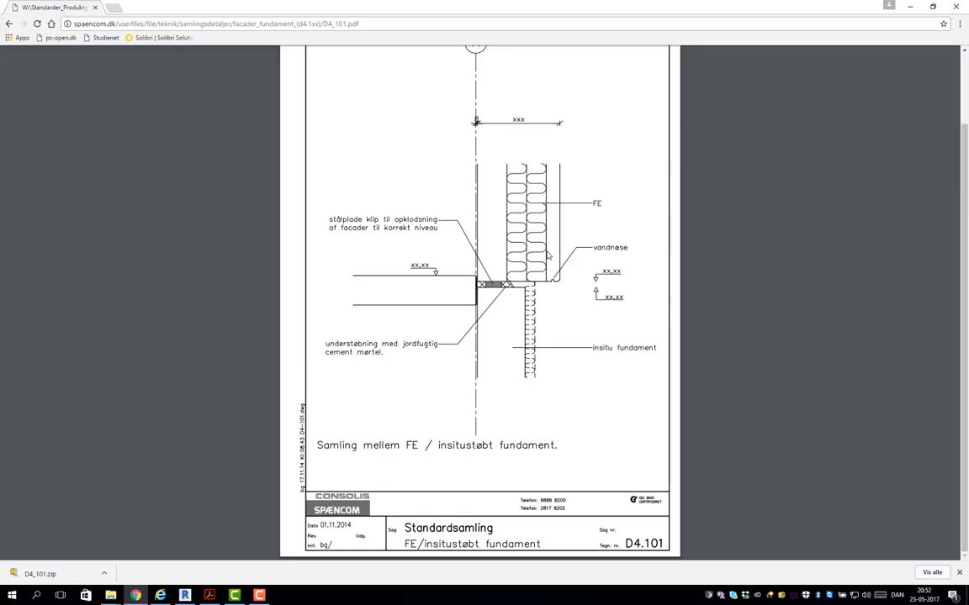
{"action": "mouse_move", "coordinate": [554, 228]}
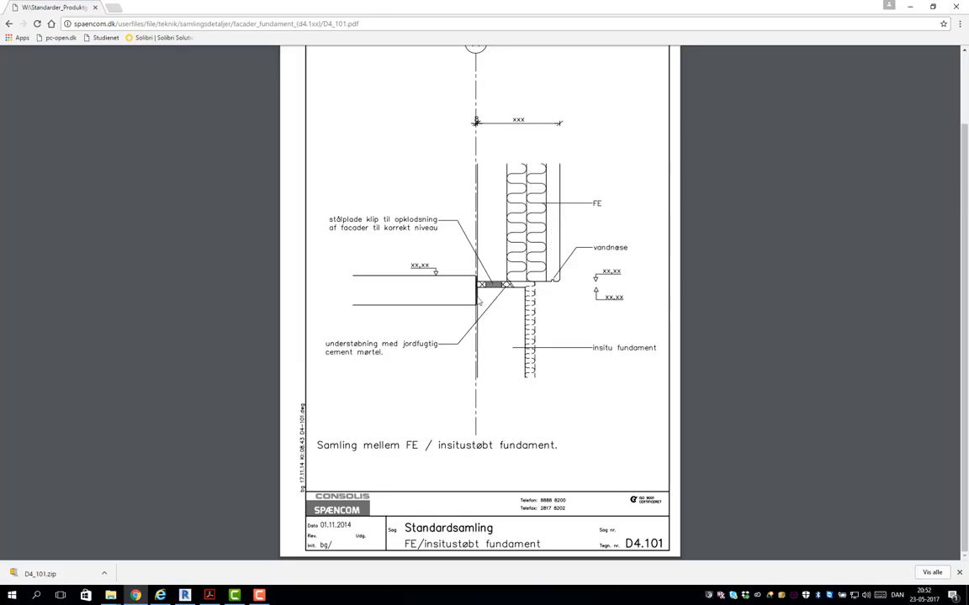
{"action": "mouse_move", "coordinate": [486, 229]}
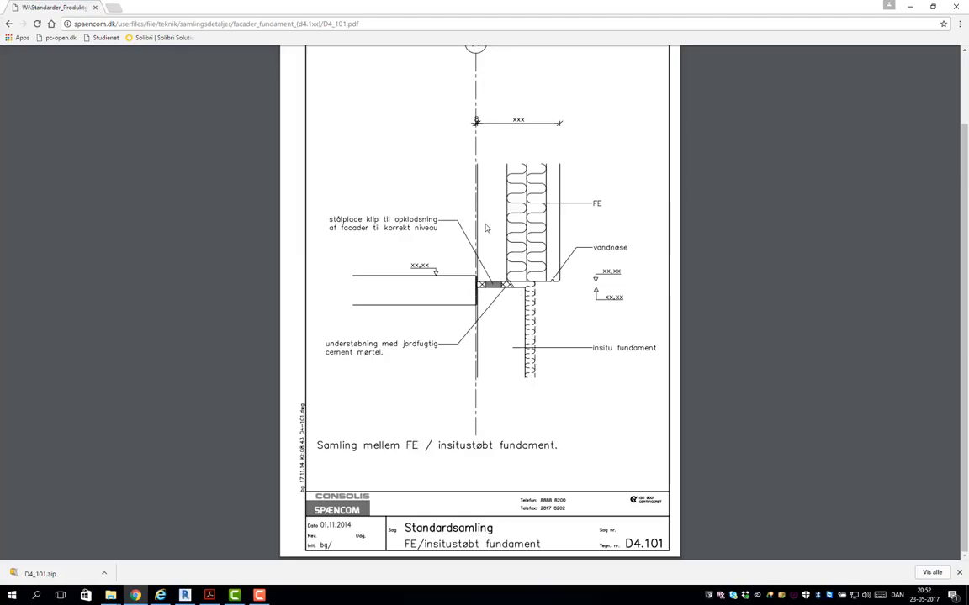
{"action": "mouse_move", "coordinate": [488, 257]}
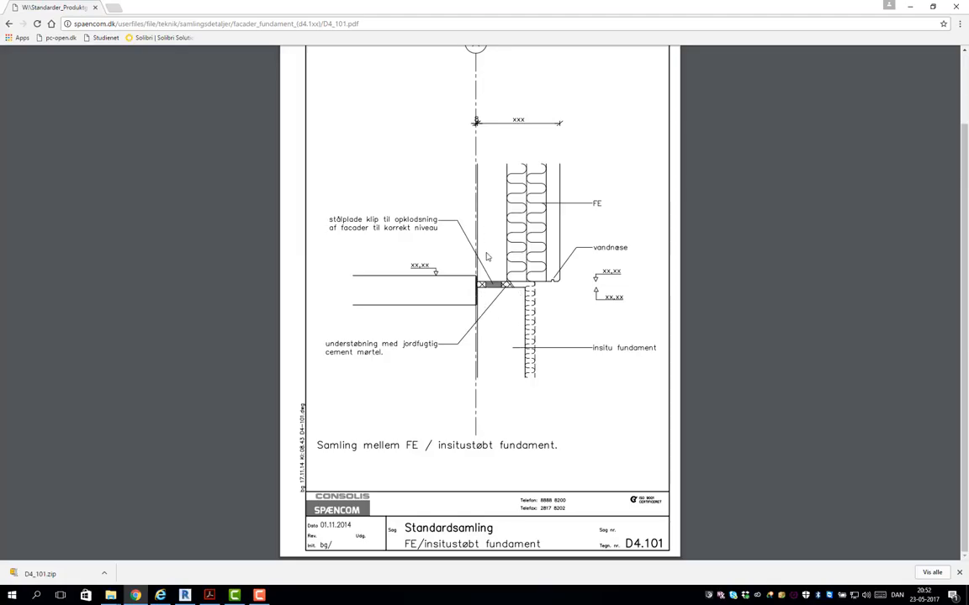
{"action": "mouse_move", "coordinate": [485, 359]}
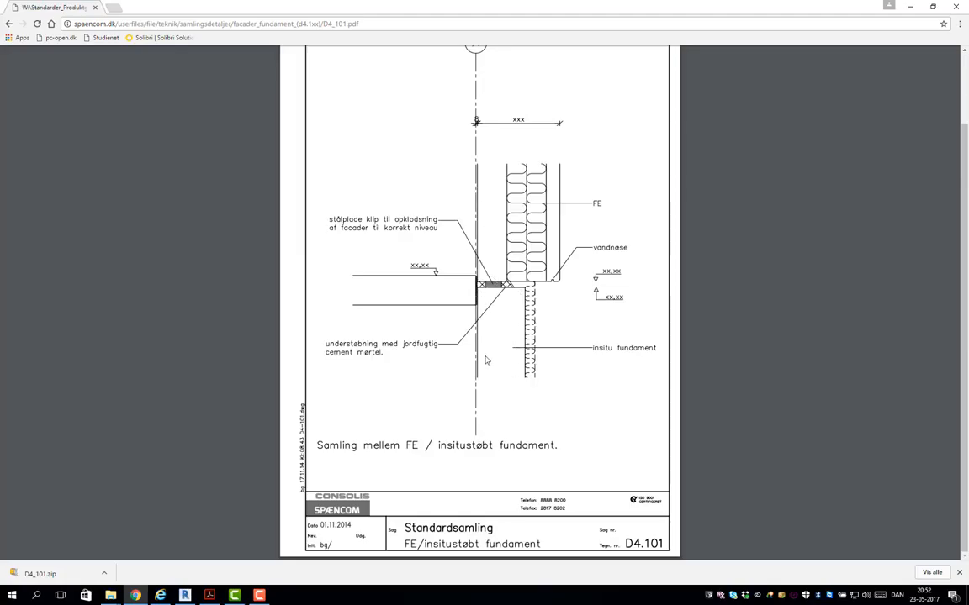
{"action": "mouse_move", "coordinate": [496, 394]}
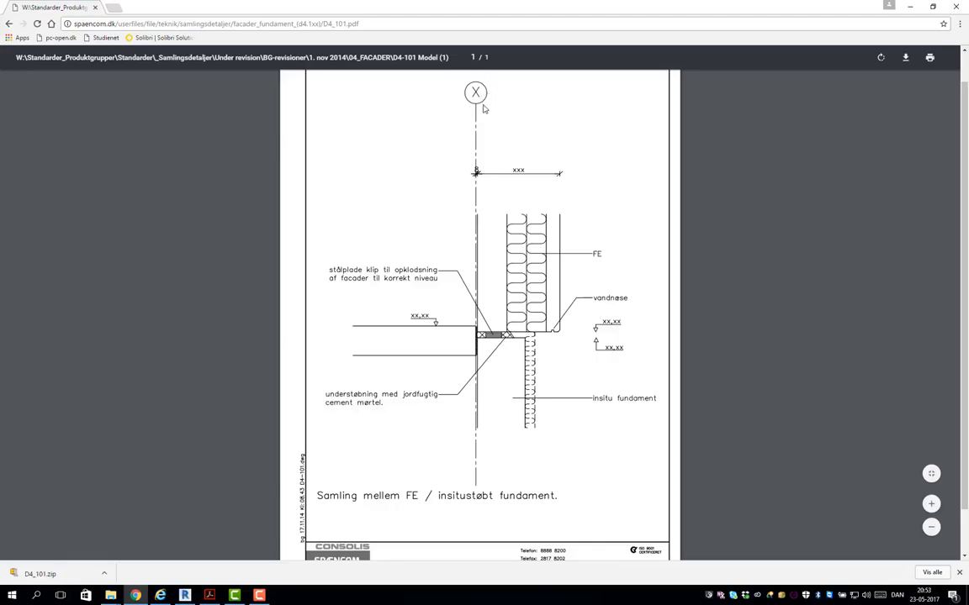
{"action": "mouse_move", "coordinate": [473, 503]}
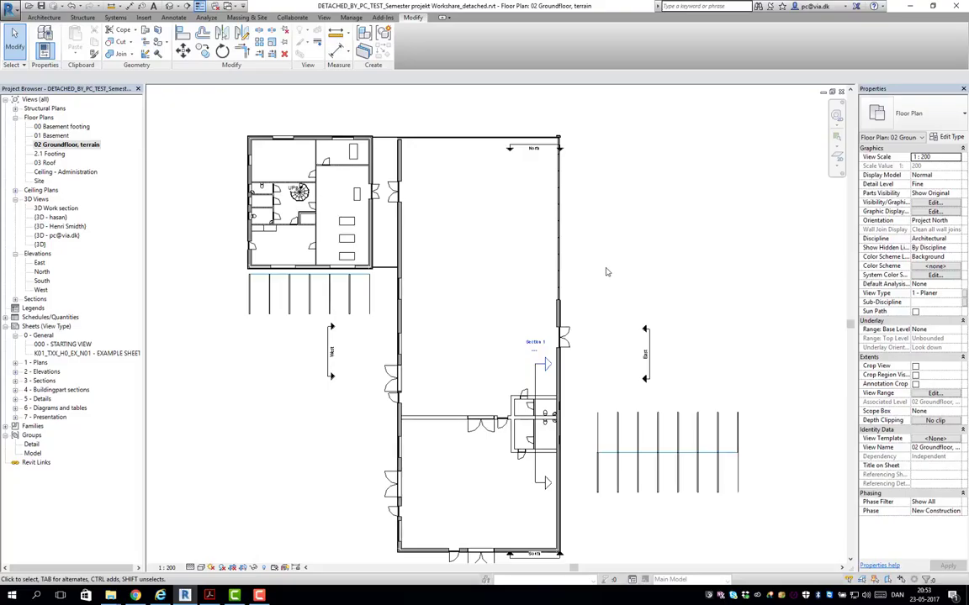
{"action": "mouse_move", "coordinate": [605, 233]}
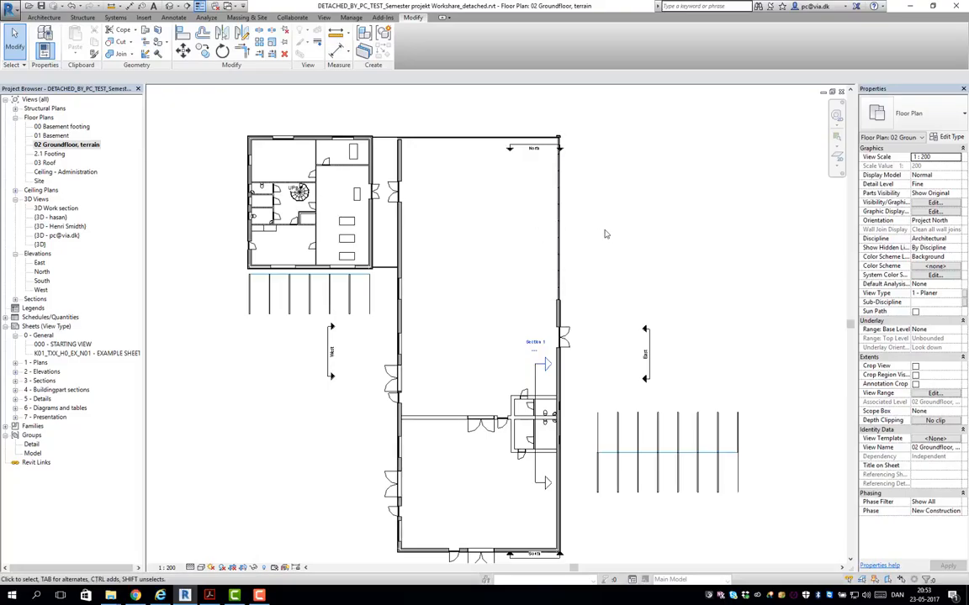
{"action": "mouse_move", "coordinate": [438, 123]}
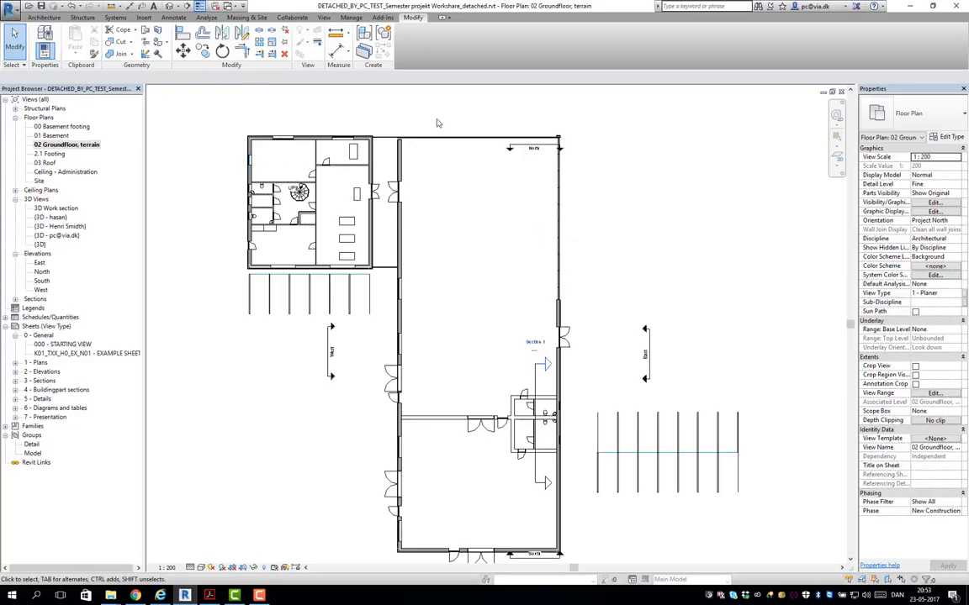
Draw horizontal grid line 1 along the top edge of the plan
{"action": "left_click", "coordinate": [44, 16]}
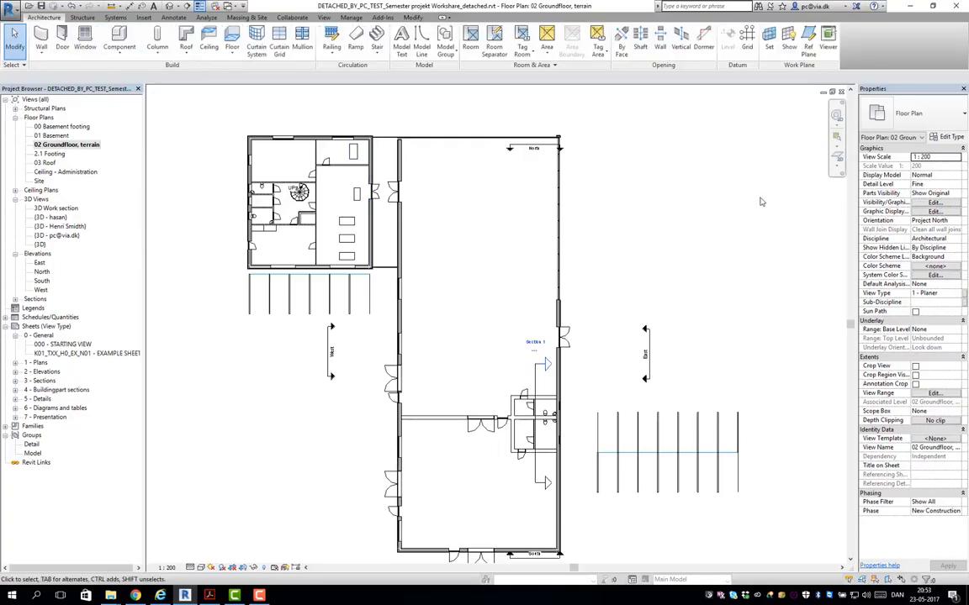
{"action": "mouse_move", "coordinate": [641, 318]}
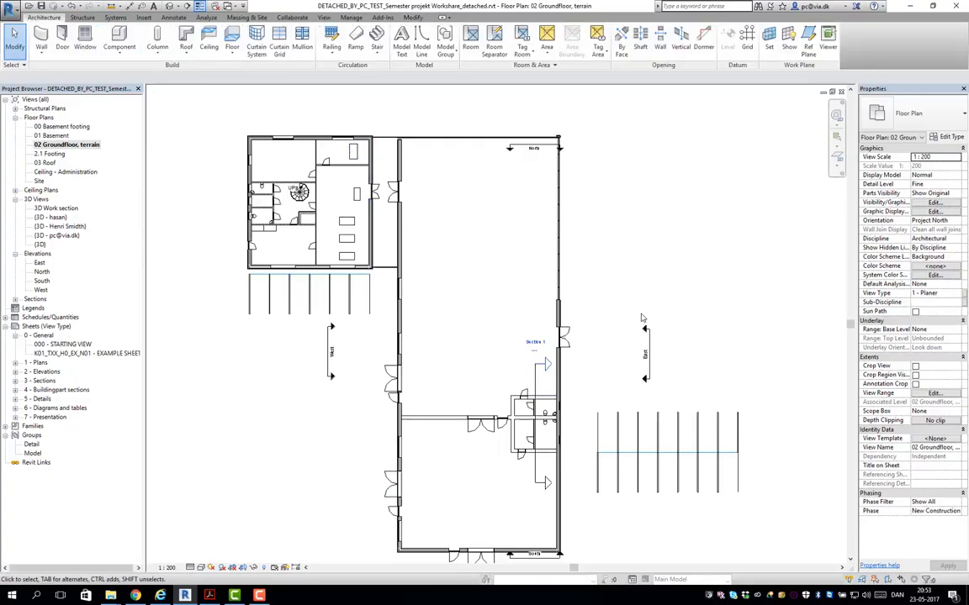
{"action": "mouse_move", "coordinate": [732, 93]}
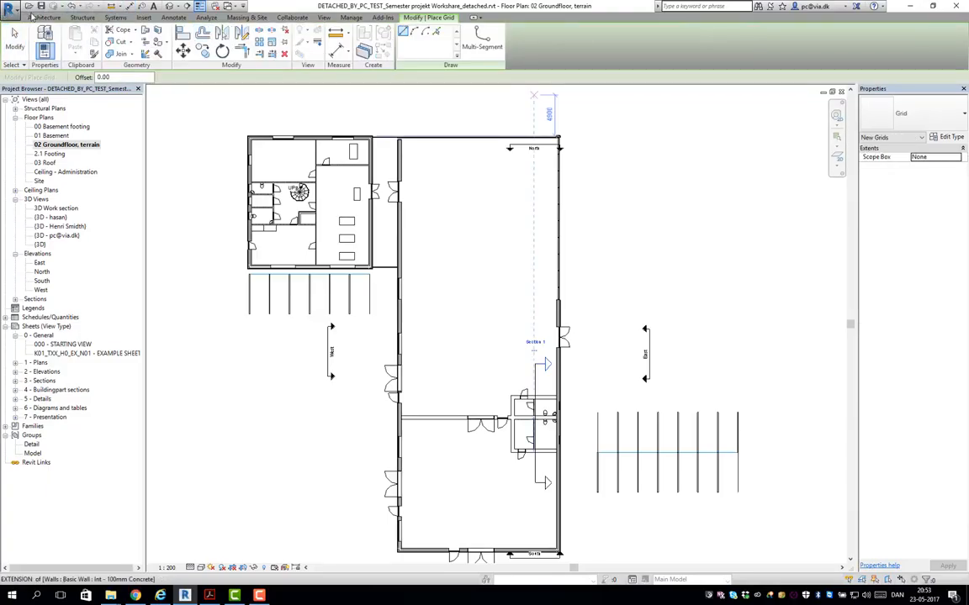
{"action": "left_click", "coordinate": [53, 14]}
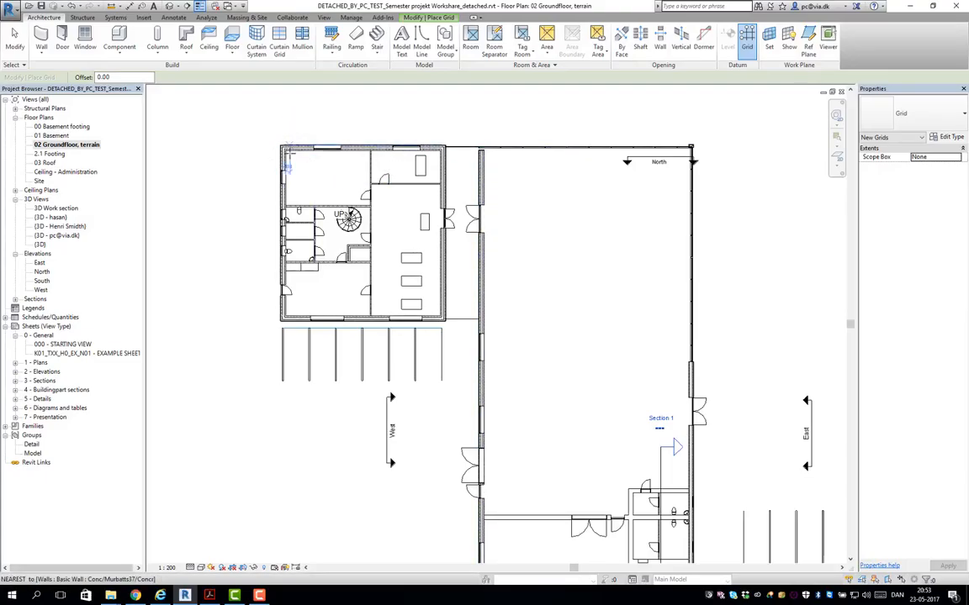
{"action": "mouse_move", "coordinate": [226, 143]}
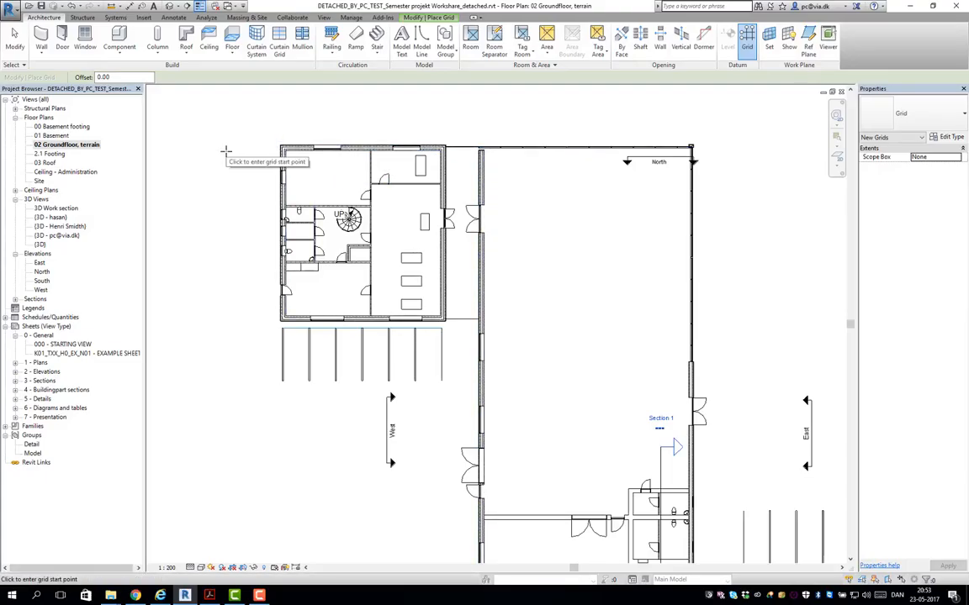
{"action": "left_click_drag", "start_coordinate": [225, 151], "coordinate": [761, 151]}
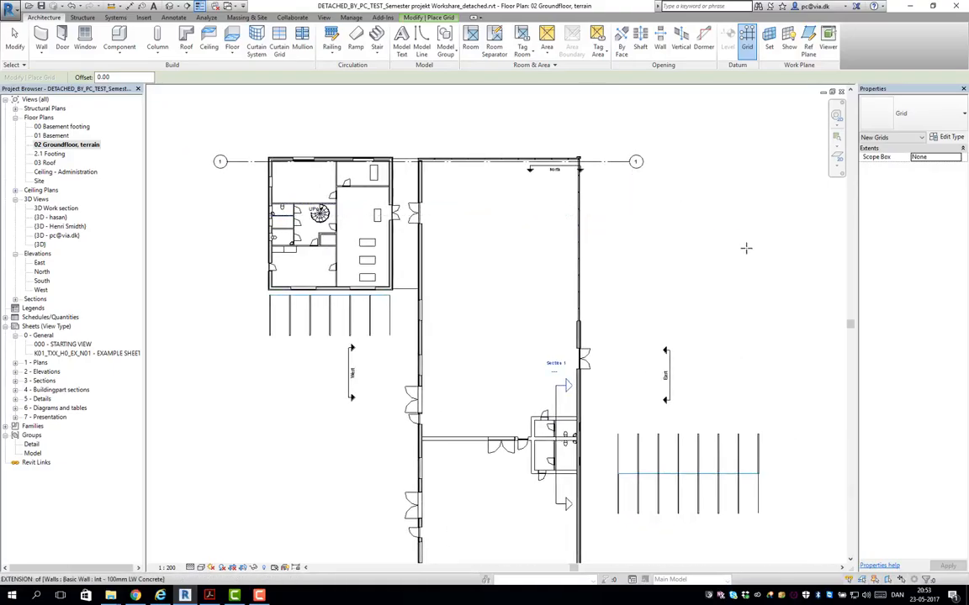
Copy grid 1 multiple times at 4800 spacing to create grids 2, 3 and 4
{"action": "left_click", "coordinate": [606, 173]}
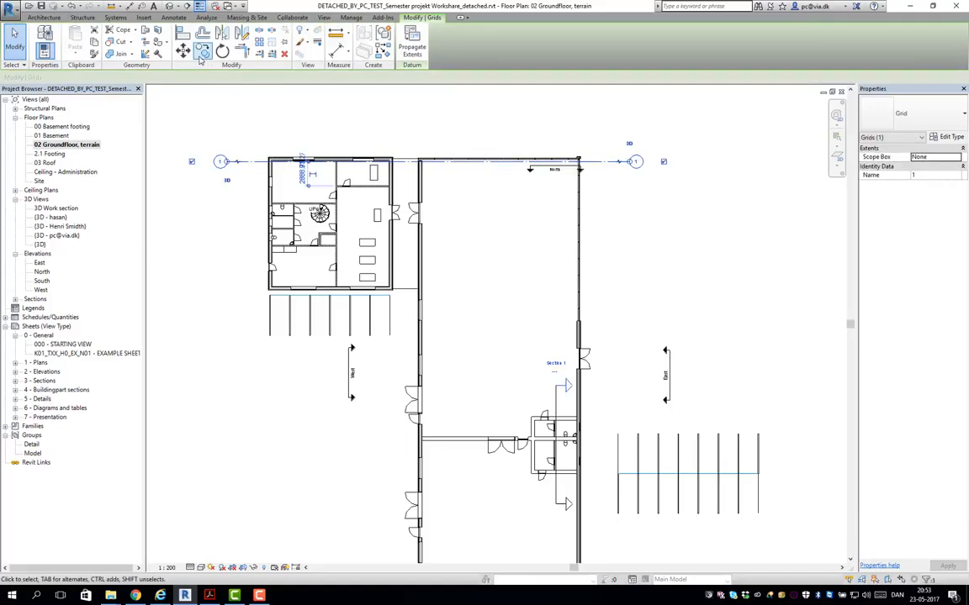
{"action": "mouse_move", "coordinate": [200, 50]}
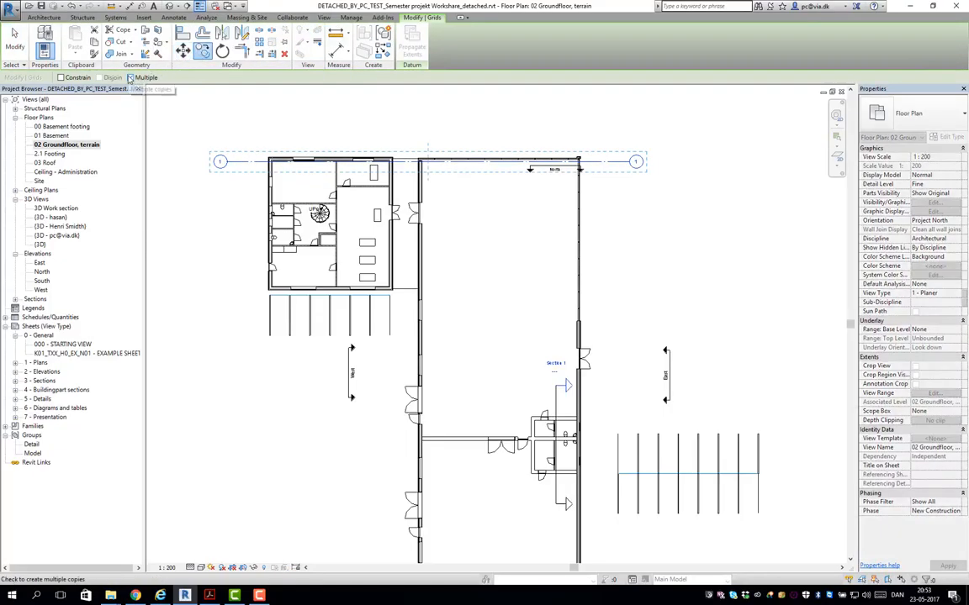
{"action": "left_click", "coordinate": [635, 162]}
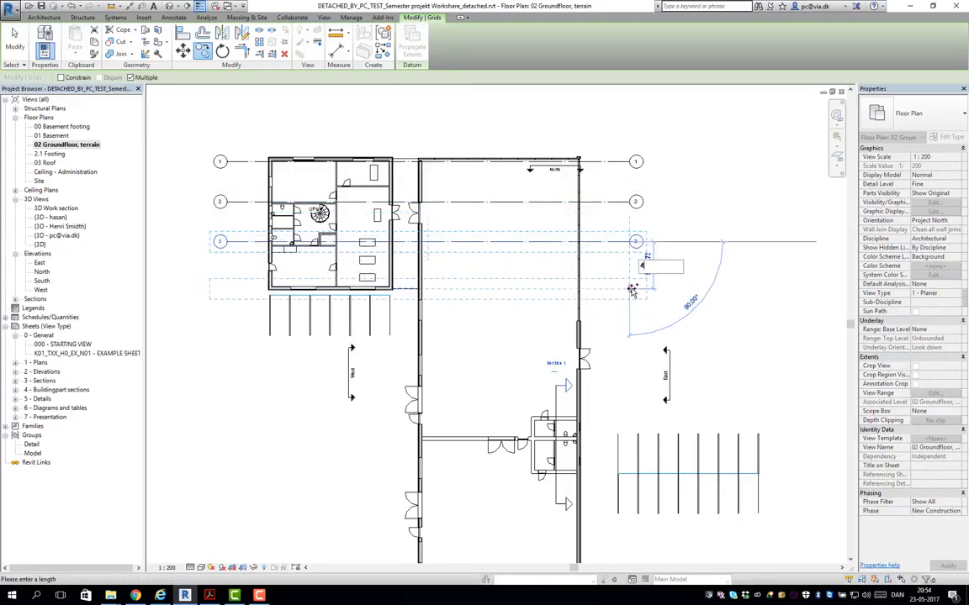
{"action": "type", "text": "4800"}
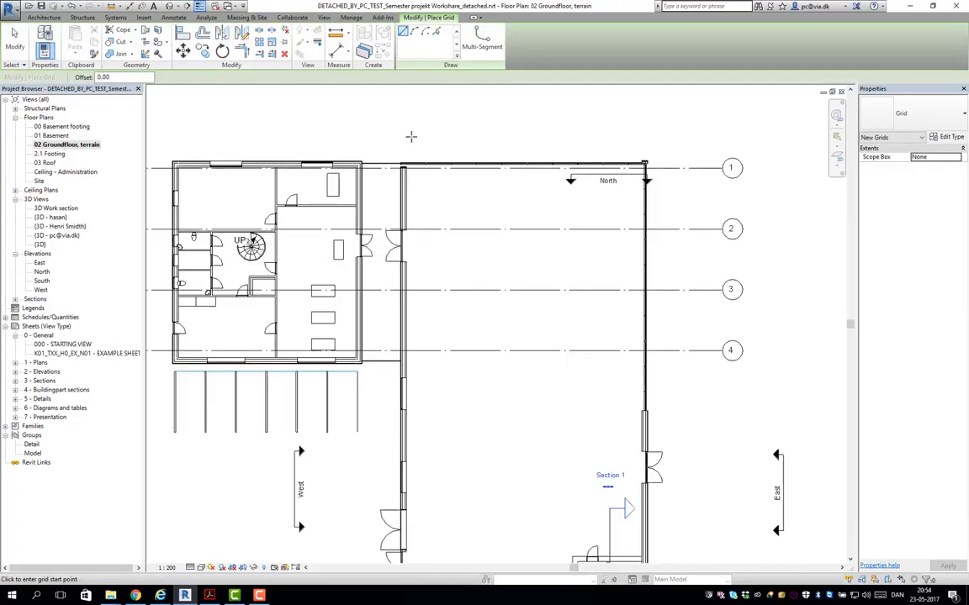
{"action": "mouse_move", "coordinate": [405, 140]}
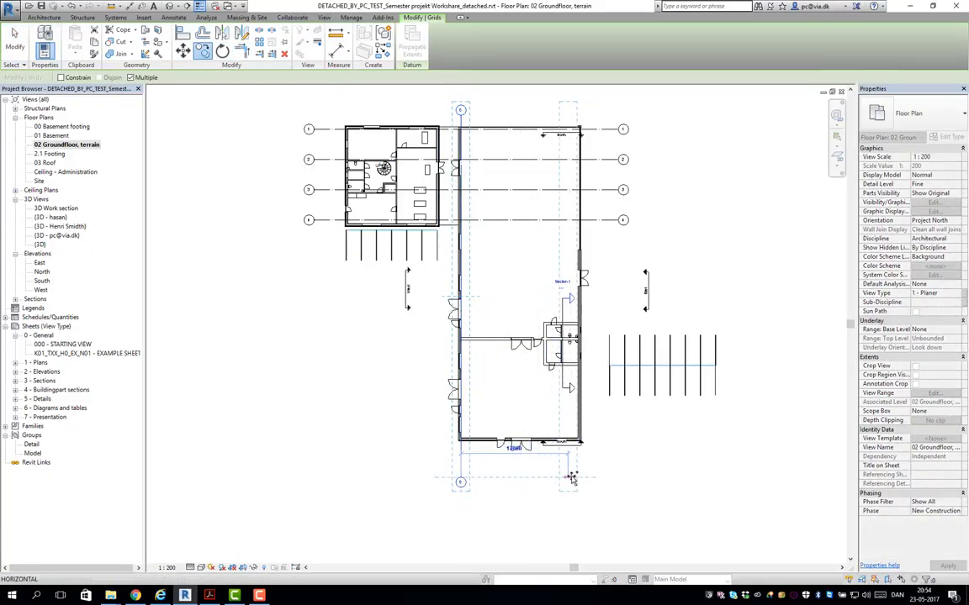
{"action": "mouse_move", "coordinate": [580, 478]}
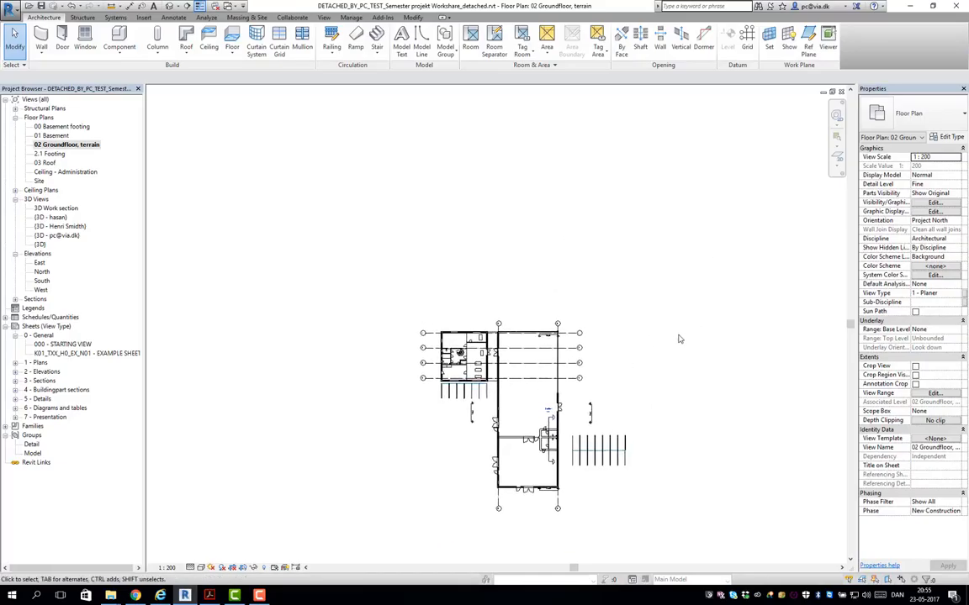
{"action": "mouse_move", "coordinate": [625, 357]}
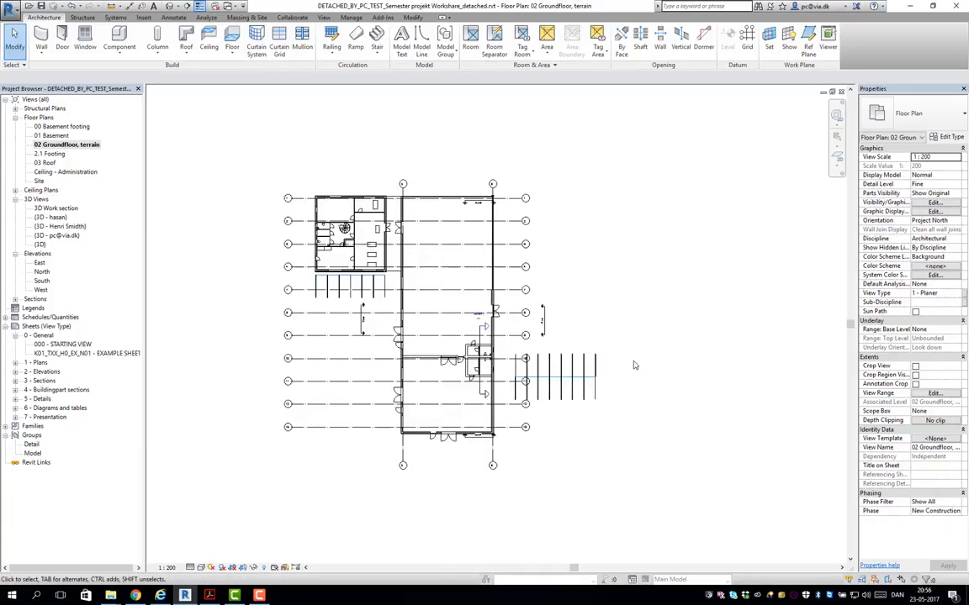
{"action": "mouse_move", "coordinate": [511, 260]}
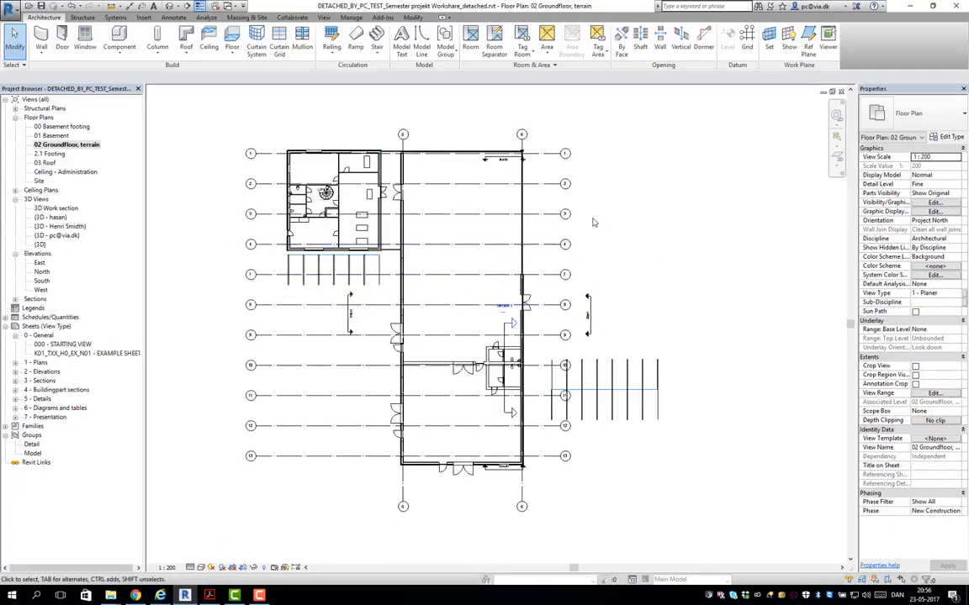
{"action": "left_click", "coordinate": [40, 271]}
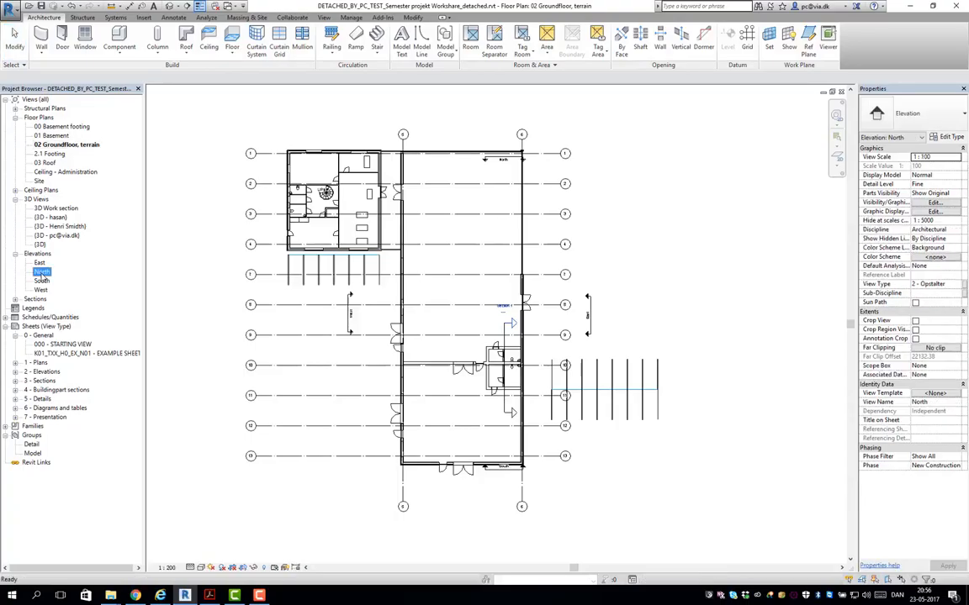
{"action": "double_click", "coordinate": [40, 271]}
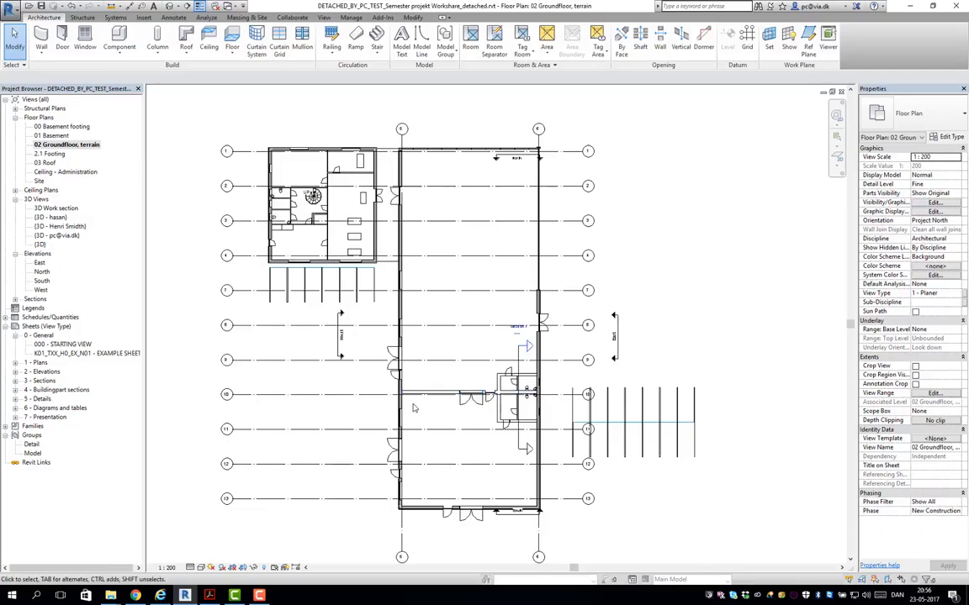
{"action": "mouse_move", "coordinate": [582, 336]}
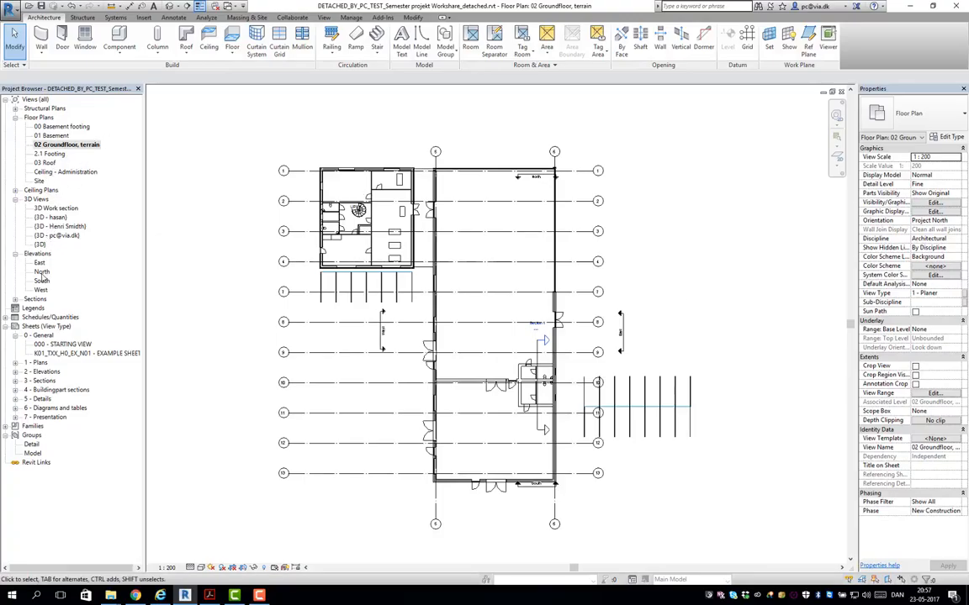
Open the North elevation and inspect the 2.1 Footing level at 5100
{"action": "double_click", "coordinate": [39, 270]}
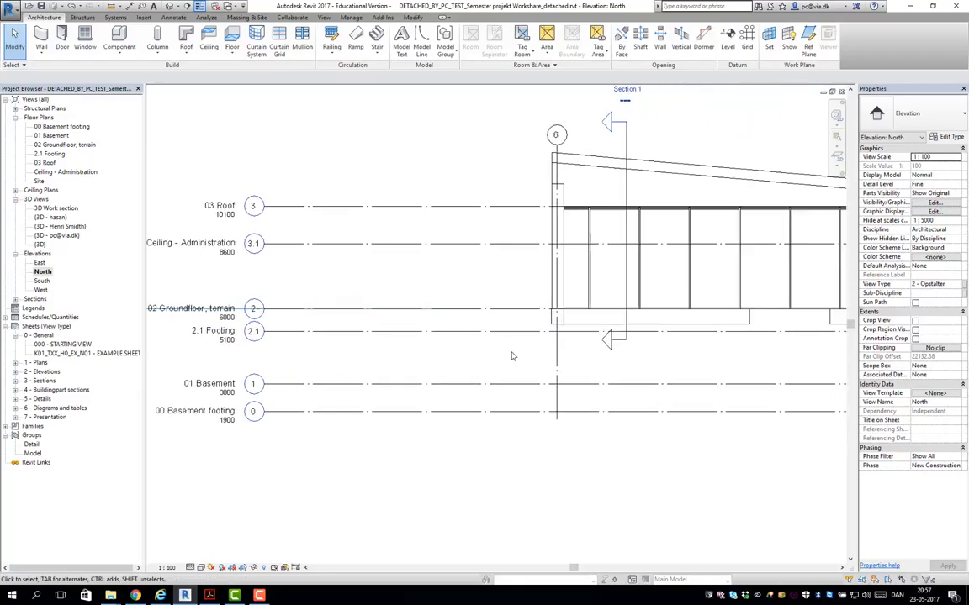
{"action": "mouse_move", "coordinate": [690, 368]}
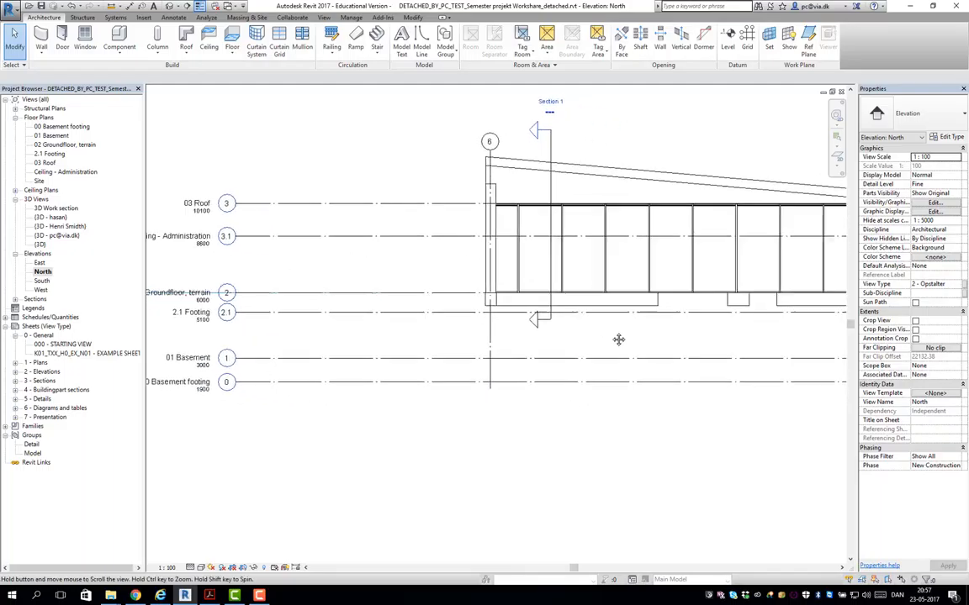
{"action": "left_click", "coordinate": [432, 293]}
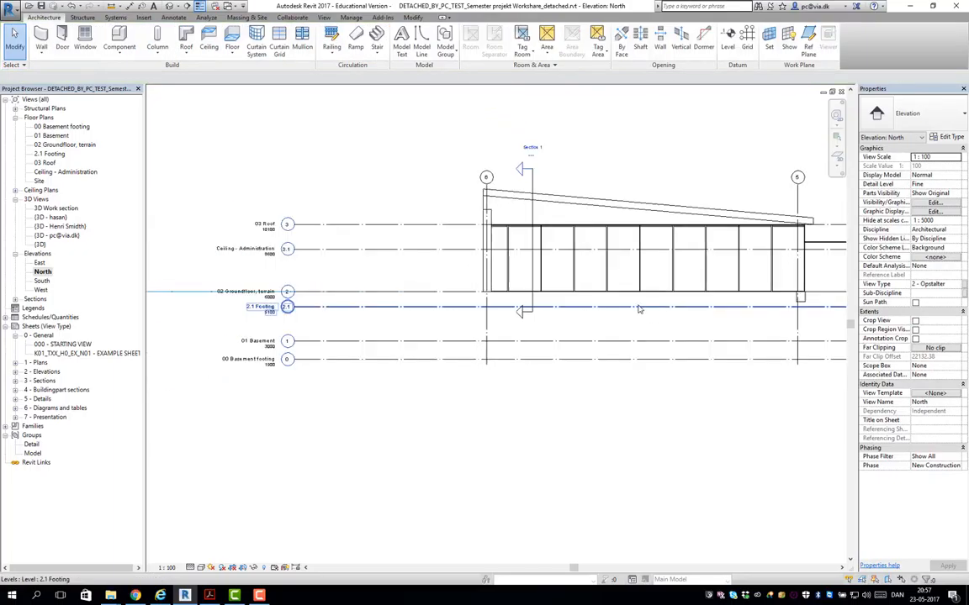
{"action": "left_click", "coordinate": [784, 301]}
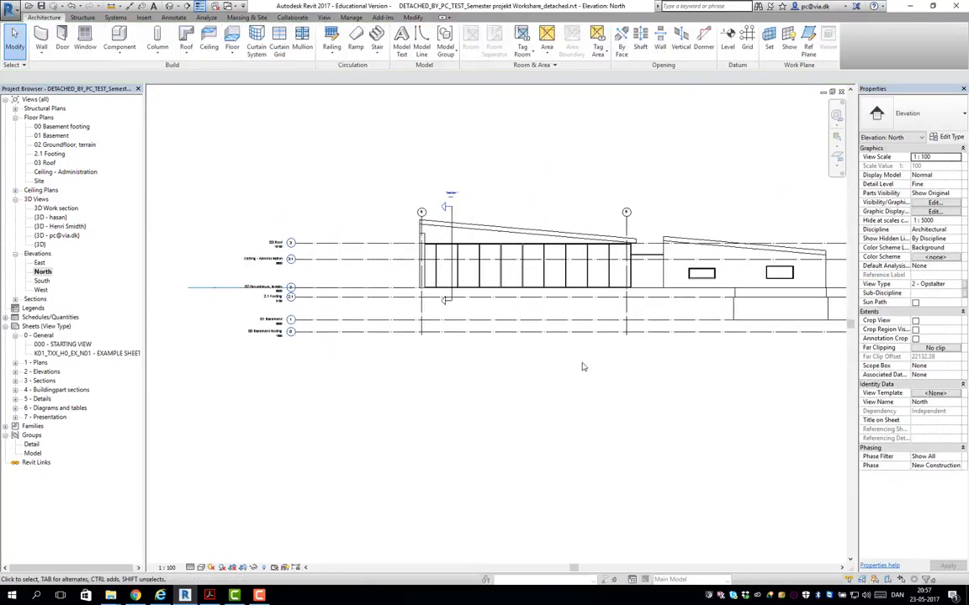
{"action": "mouse_move", "coordinate": [185, 194]}
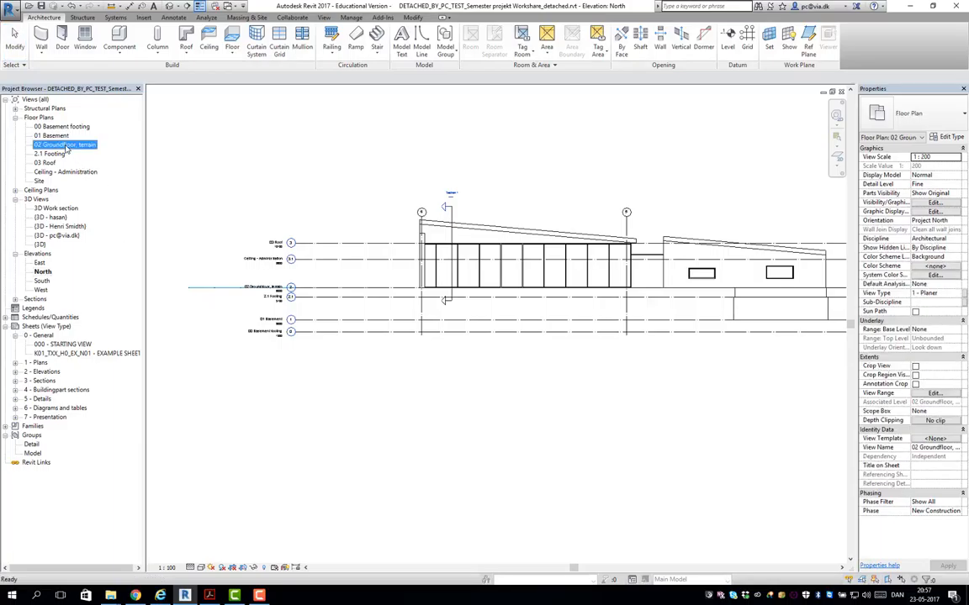
In the ground floor plan, start an isolated foundation with M_Footing-Rectangular 1800 x 1200 x 450mm and open its type properties
{"action": "double_click", "coordinate": [63, 145]}
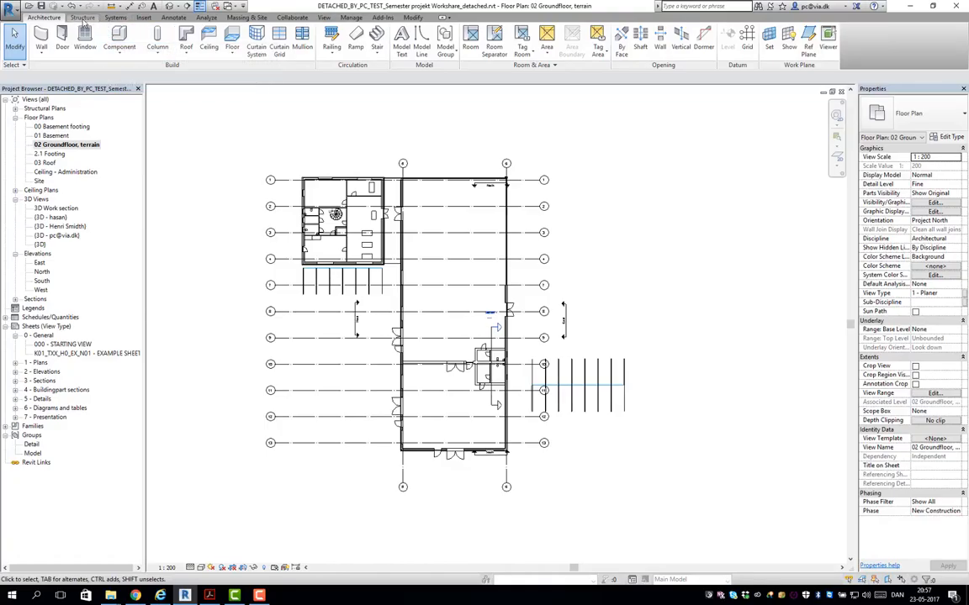
{"action": "left_click", "coordinate": [79, 17]}
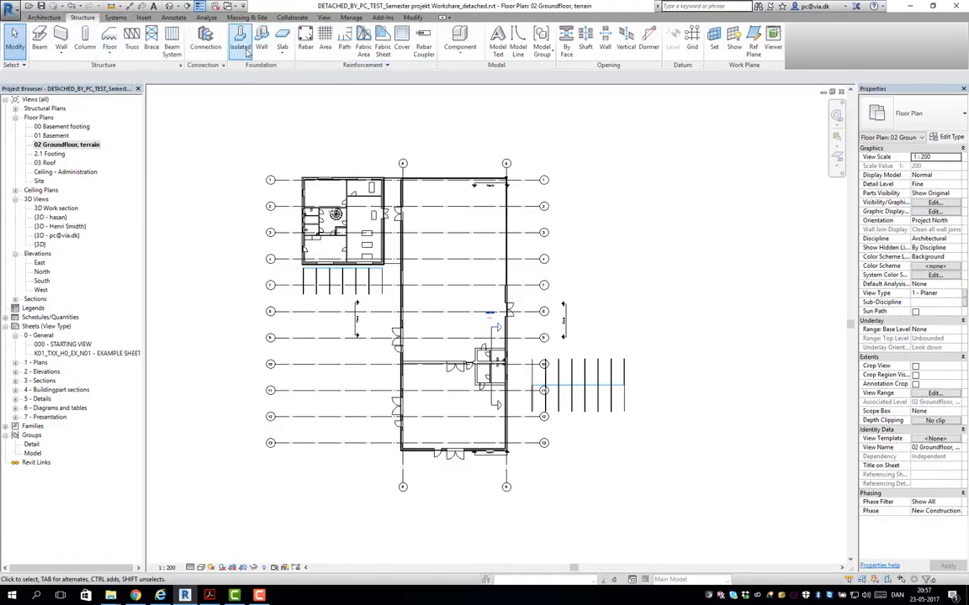
{"action": "left_click", "coordinate": [240, 45]}
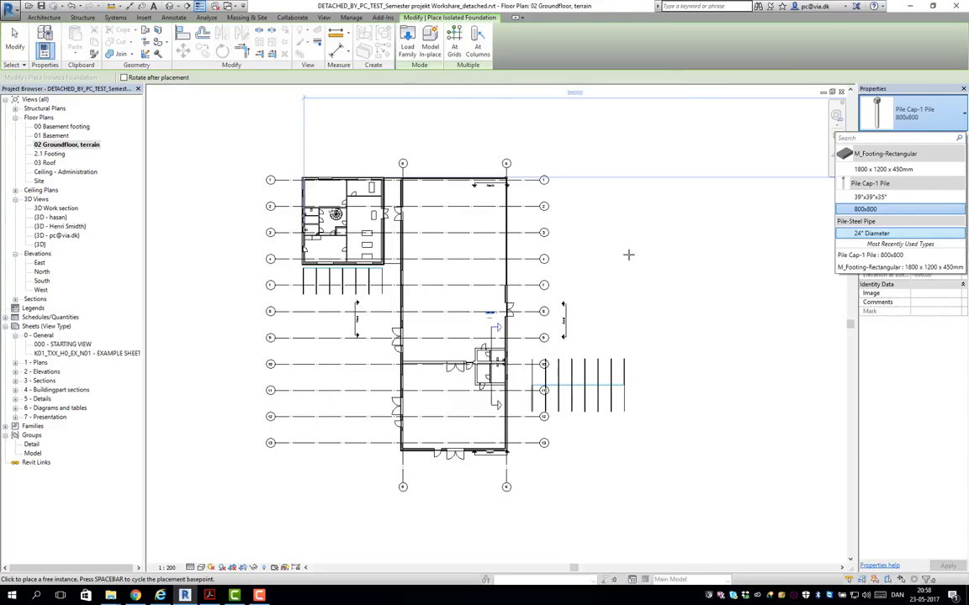
{"action": "mouse_move", "coordinate": [680, 289]}
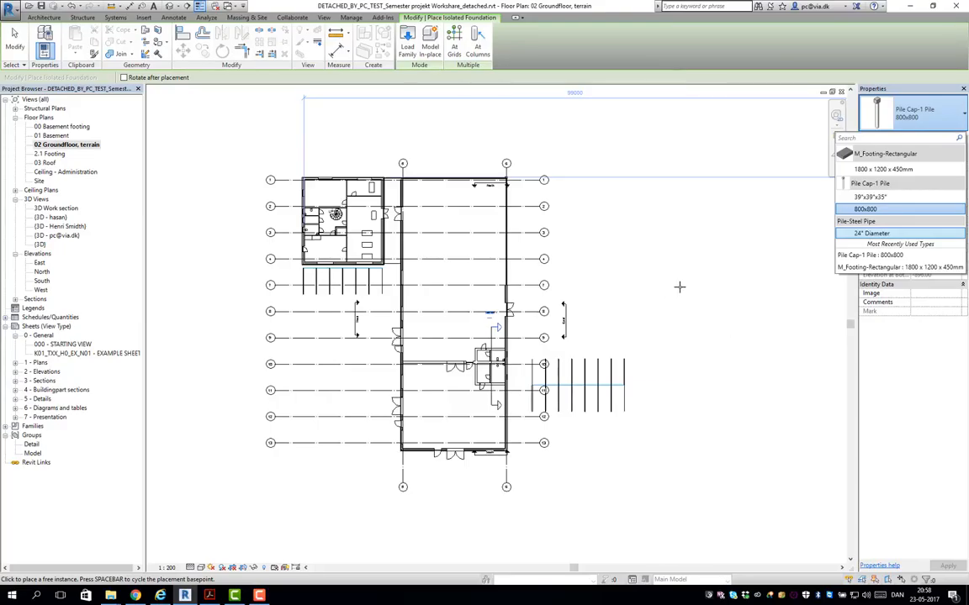
{"action": "mouse_move", "coordinate": [782, 300]}
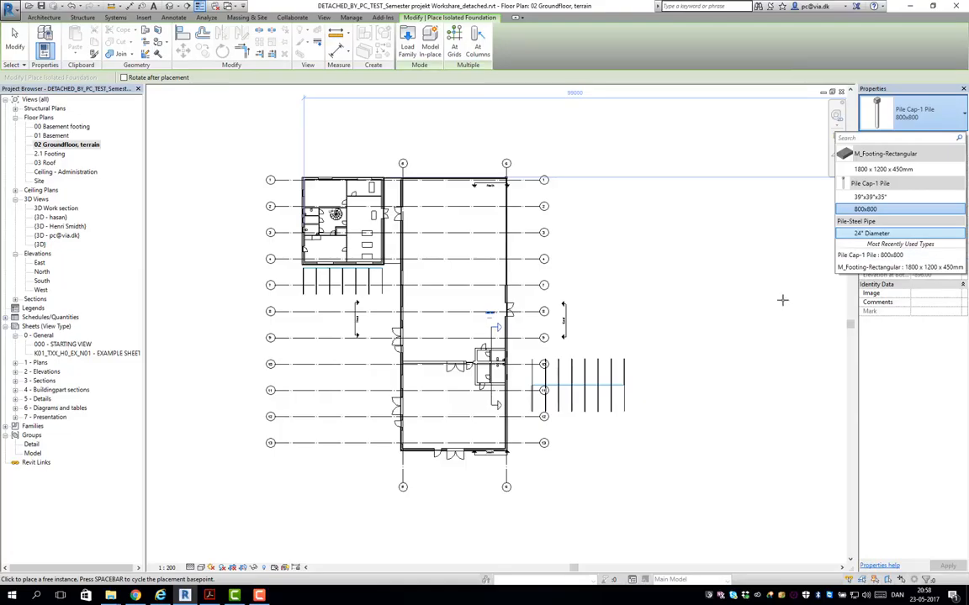
{"action": "mouse_move", "coordinate": [883, 171]}
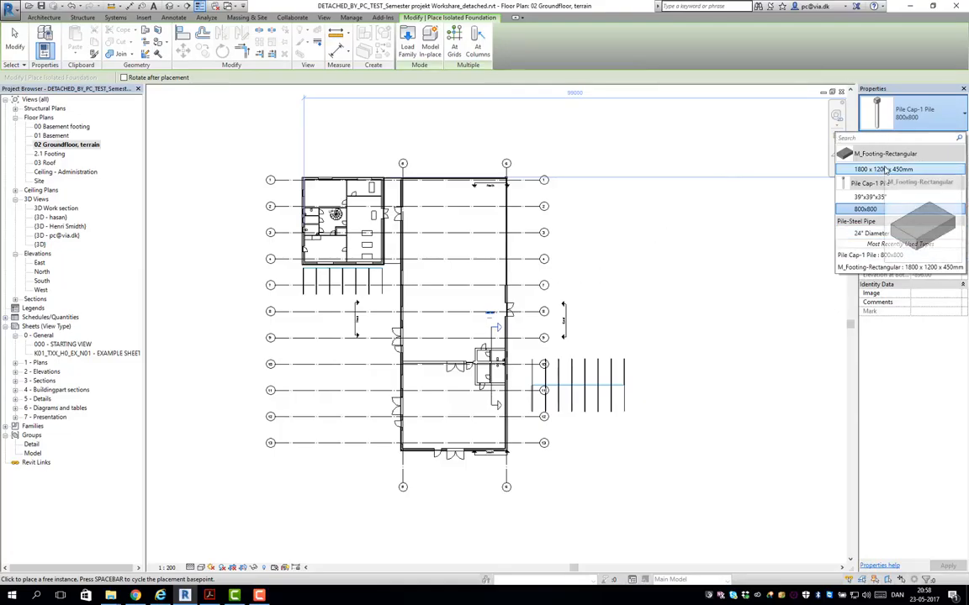
{"action": "left_click", "coordinate": [889, 169]}
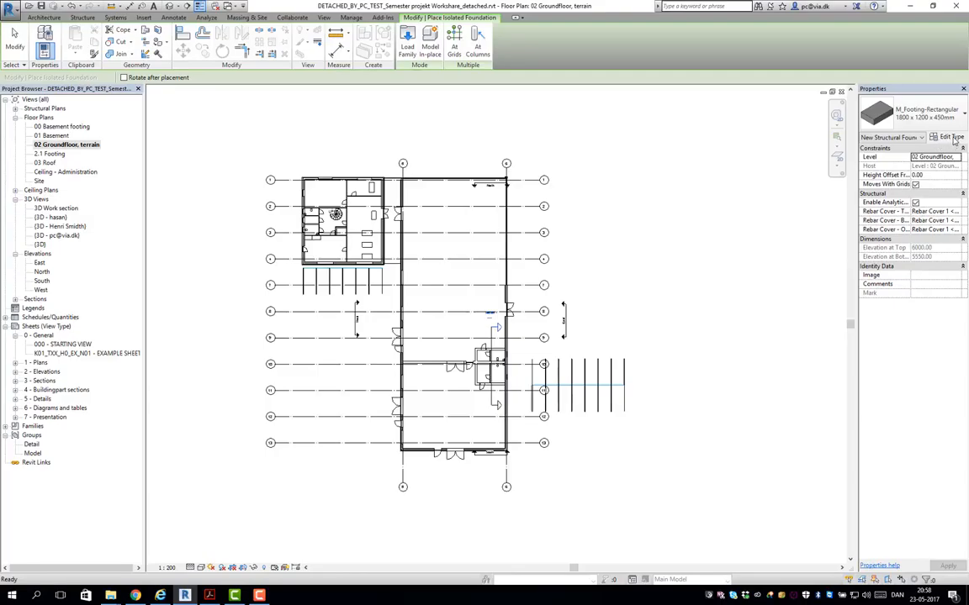
{"action": "left_click", "coordinate": [944, 137]}
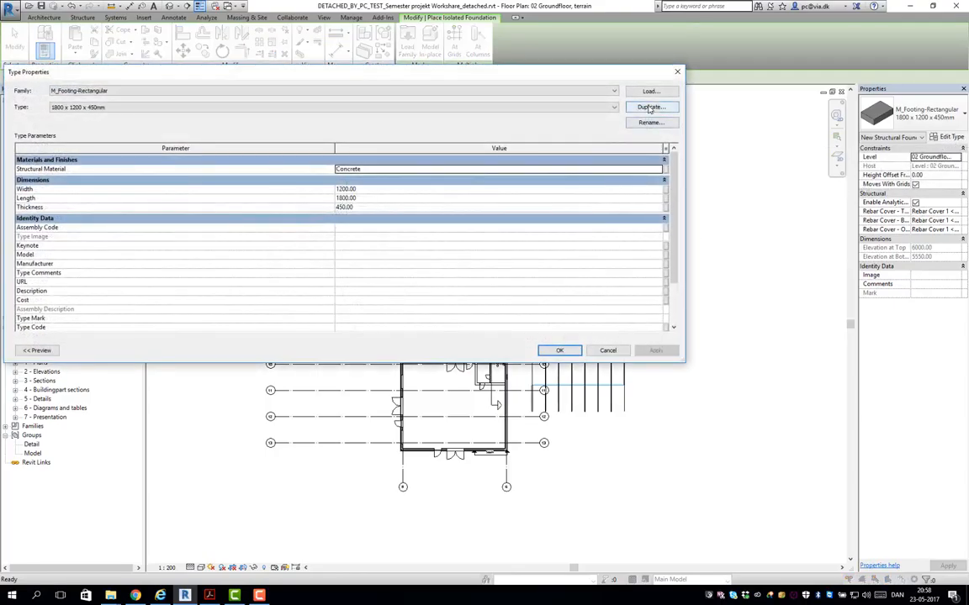
Duplicate the footing type as '800 x 800 x 900mm _TEST'
{"action": "left_click", "coordinate": [652, 107]}
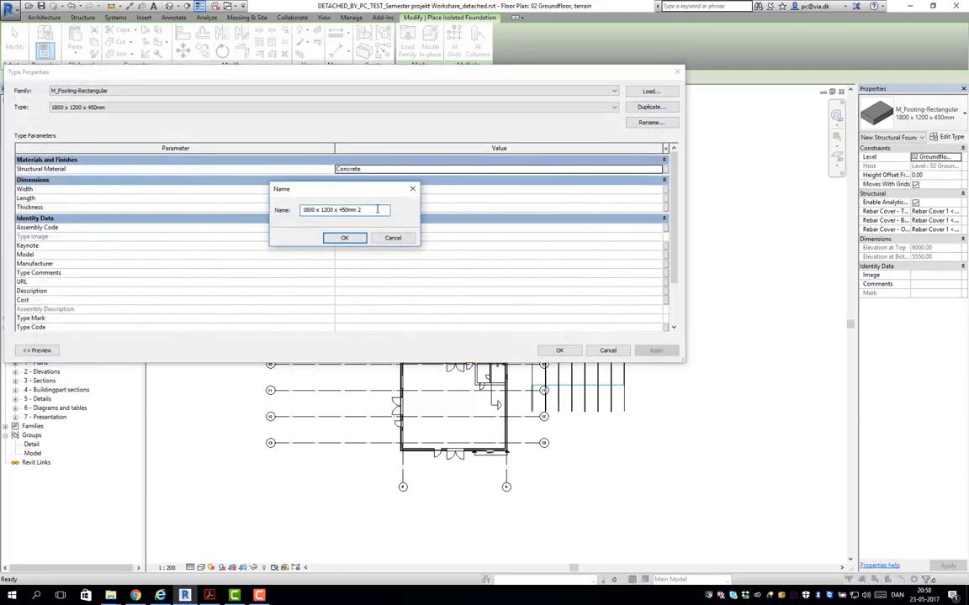
{"action": "key", "text": "BackSpace"}
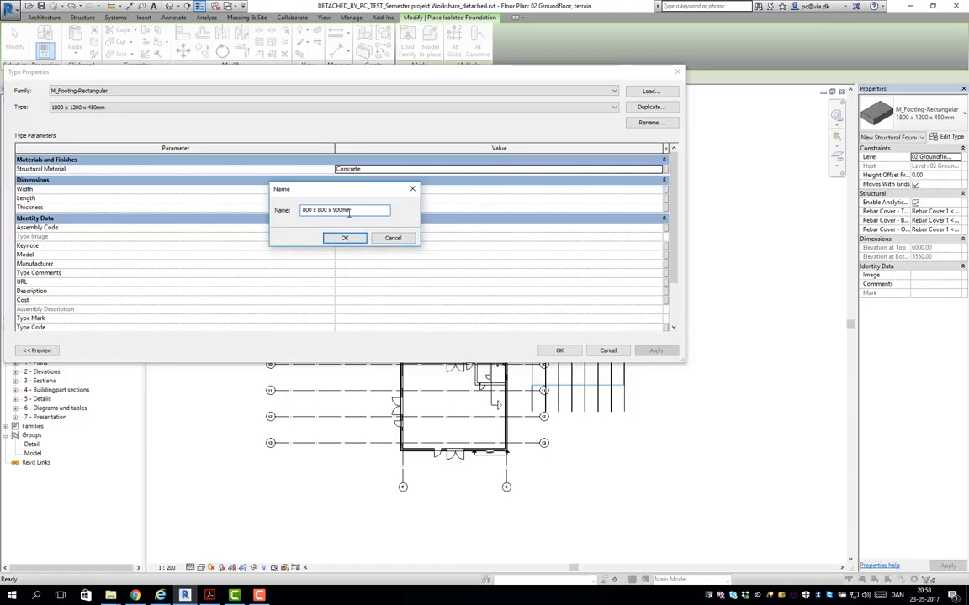
{"action": "type", "text": "_TEST"}
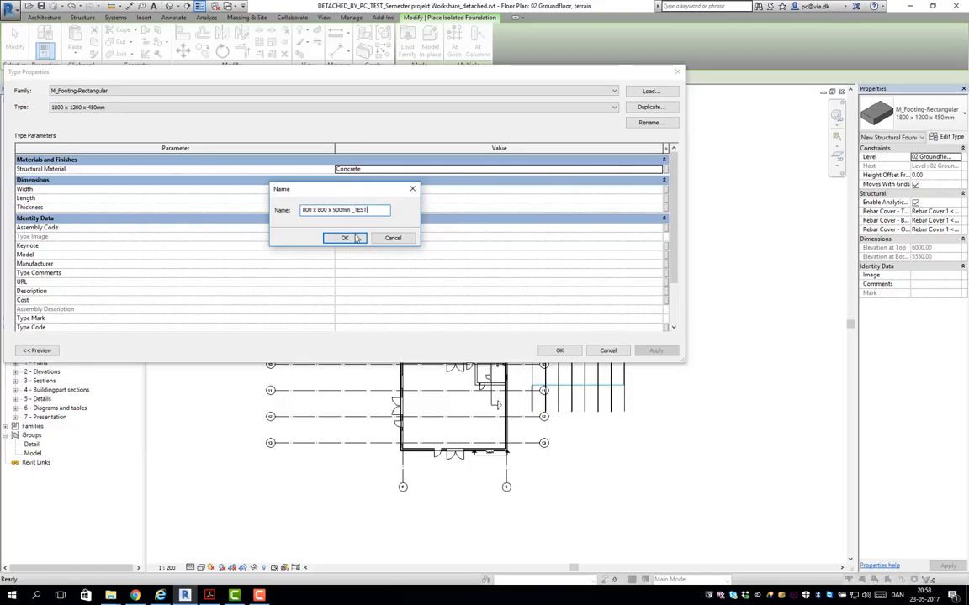
{"action": "left_click", "coordinate": [340, 238]}
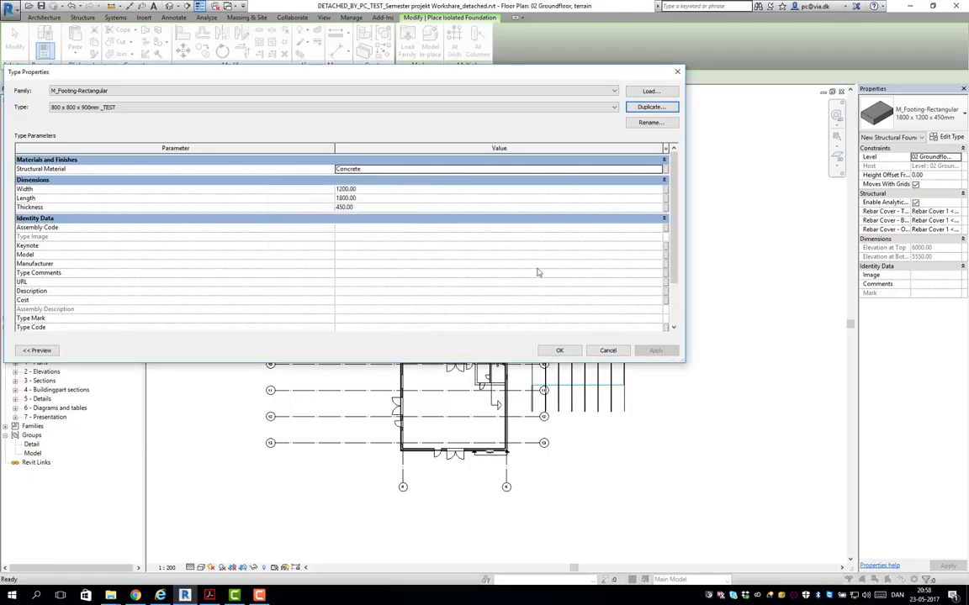
{"action": "mouse_move", "coordinate": [267, 245]}
{"action": "type", "text": "800"}
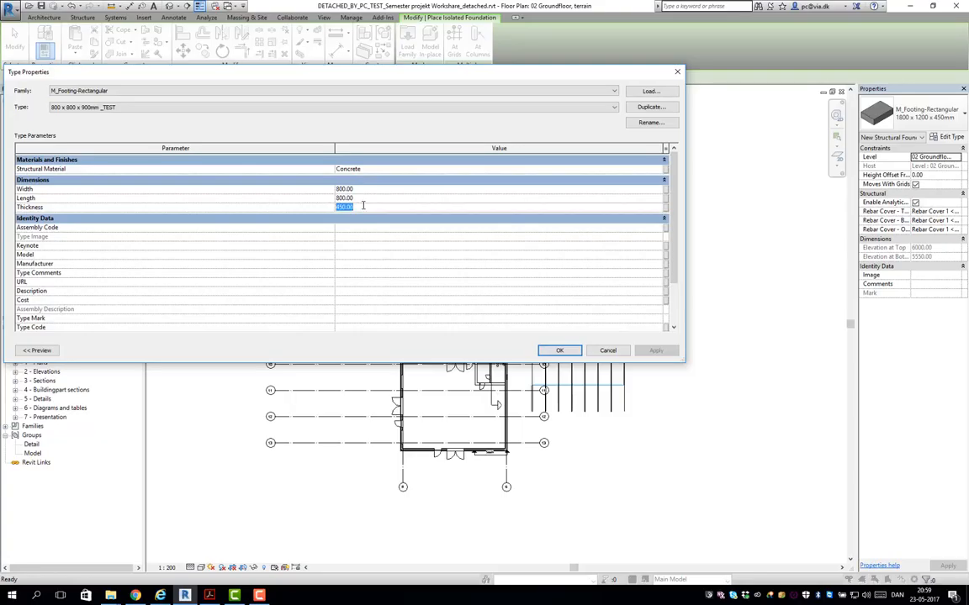
Enter 900 mm as the _TEST footing type's thickness and commit it
{"action": "type", "text": "900"}
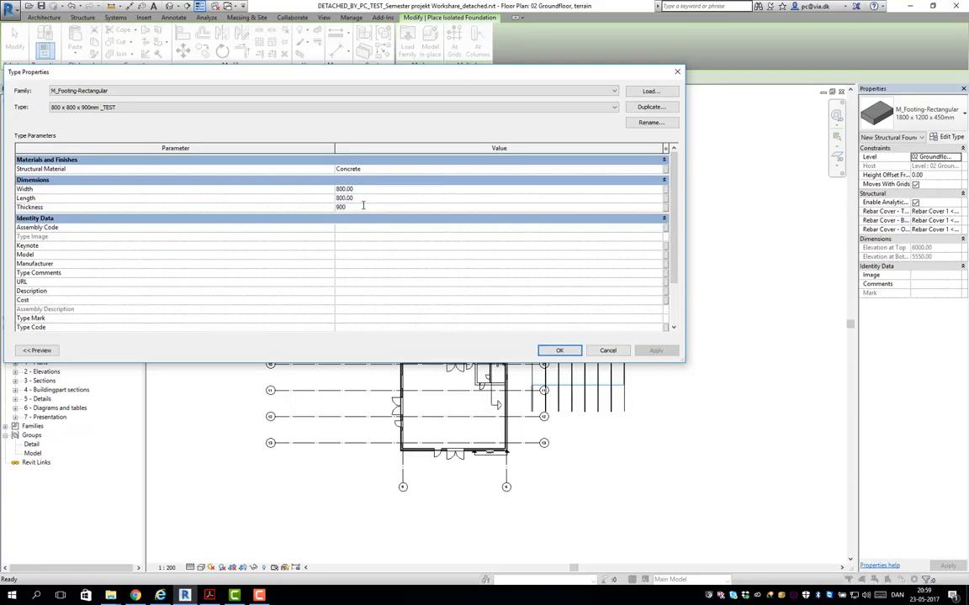
{"action": "left_click", "coordinate": [559, 350]}
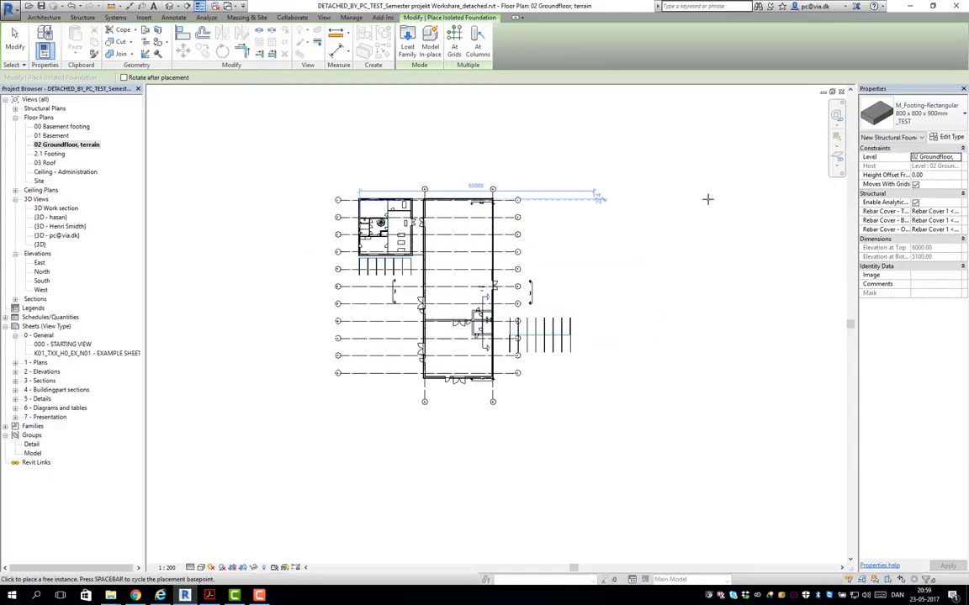
Finish placing the 800 x 800 x 900mm _TEST pad foundations
{"action": "key", "text": "Escape"}
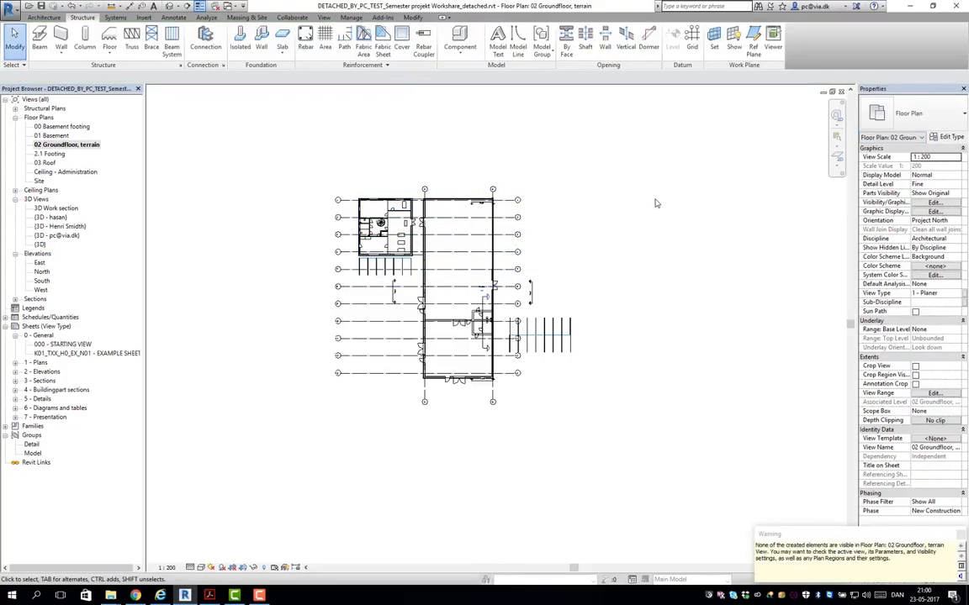
Switch to the default {3D} view to look at the placed _TEST footings
{"action": "left_click", "coordinate": [154, 42]}
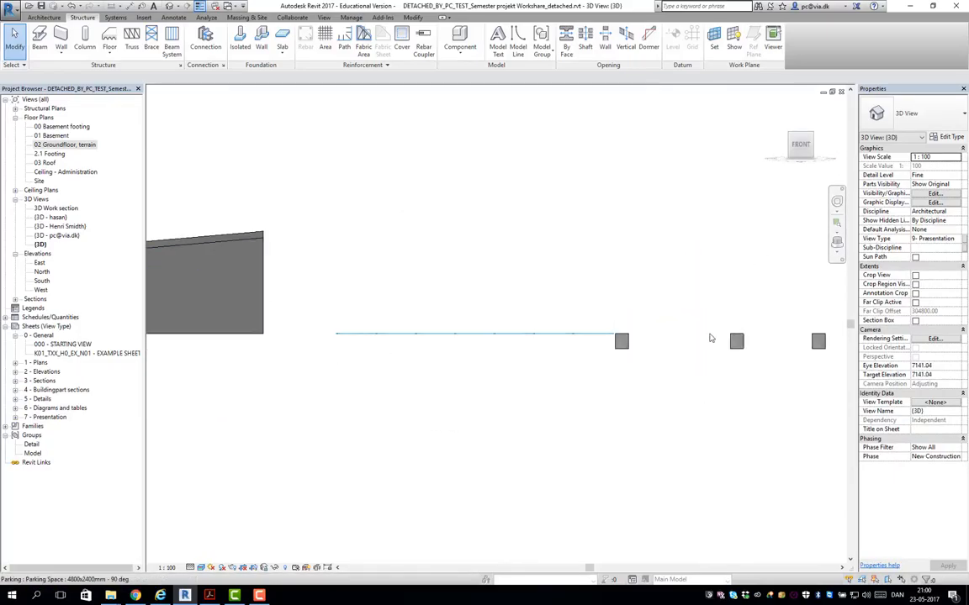
{"action": "mouse_move", "coordinate": [621, 341]}
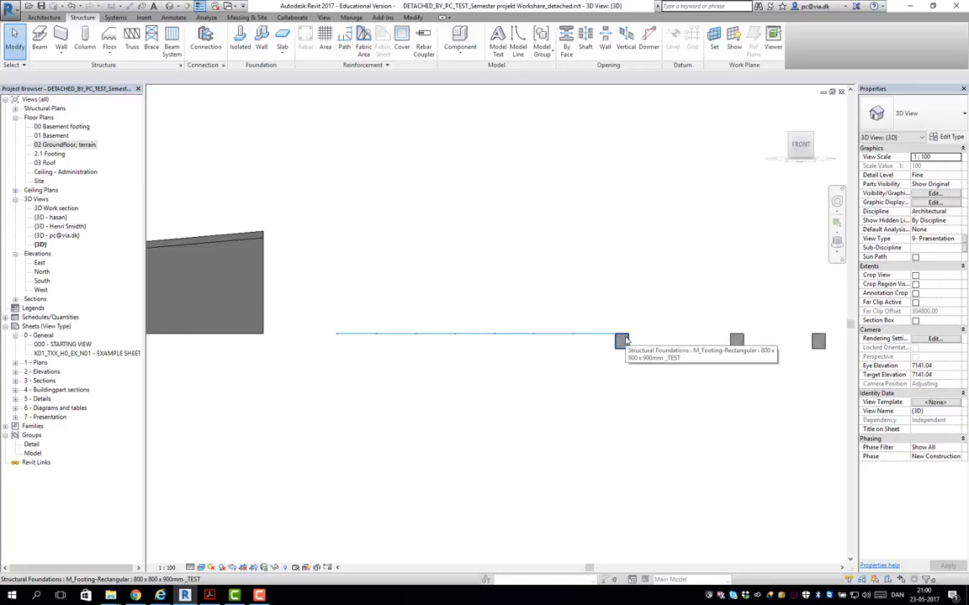
{"action": "mouse_move", "coordinate": [656, 360]}
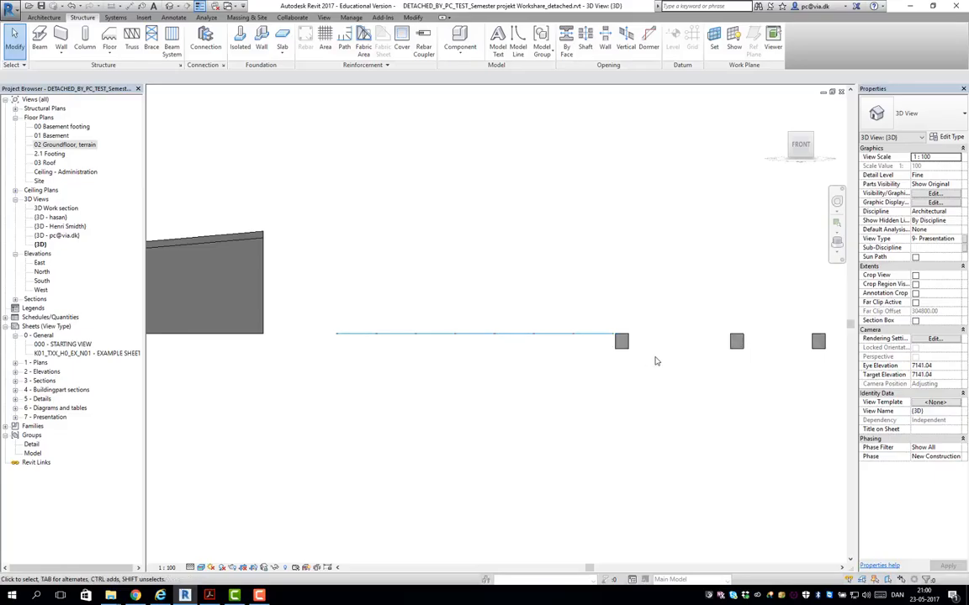
{"action": "left_click", "coordinate": [620, 341]}
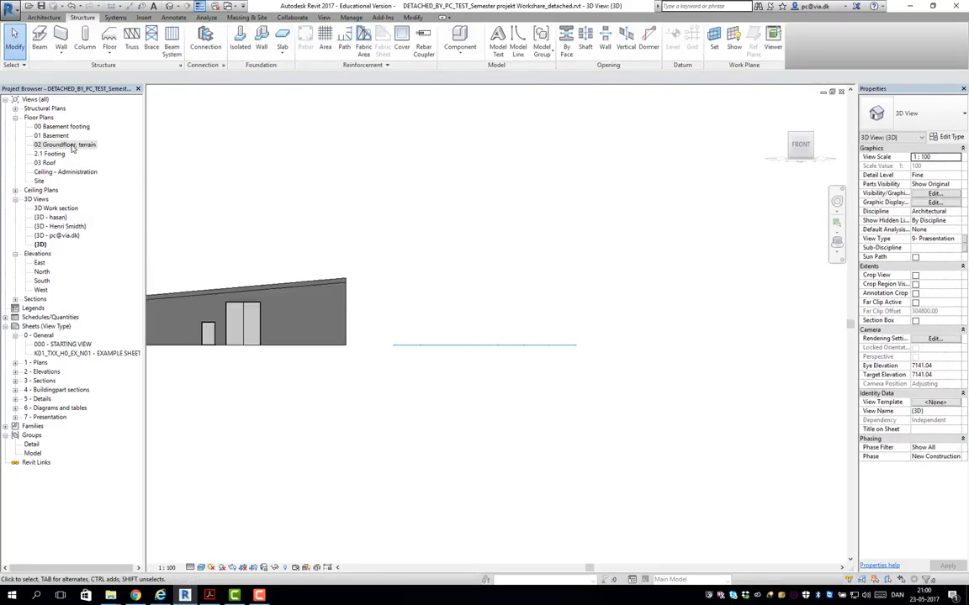
Reopen the 02 Groundfloor, terrain plan from the Project Browser's Floor Plans
{"action": "double_click", "coordinate": [57, 144]}
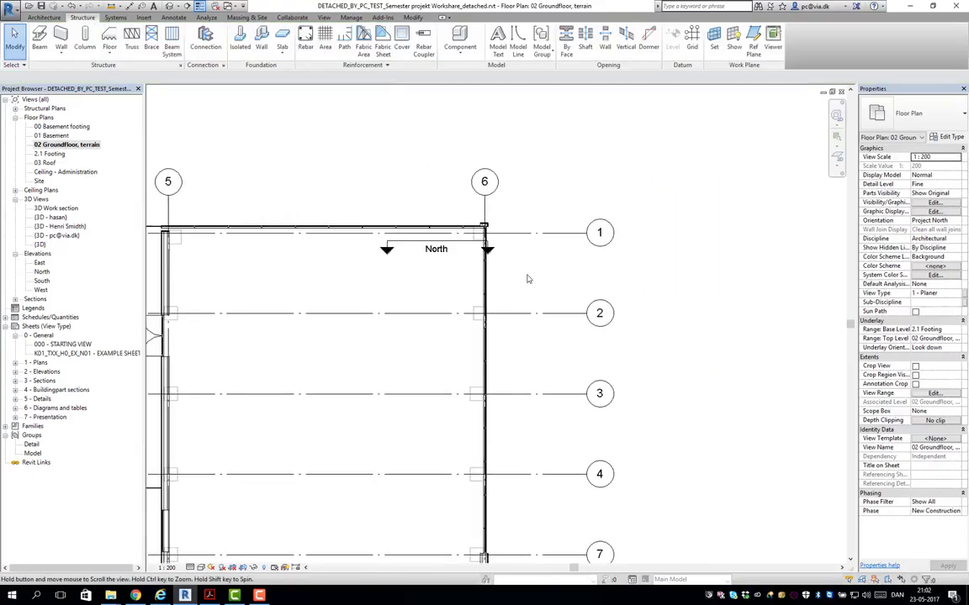
{"action": "left_click", "coordinate": [36, 14]}
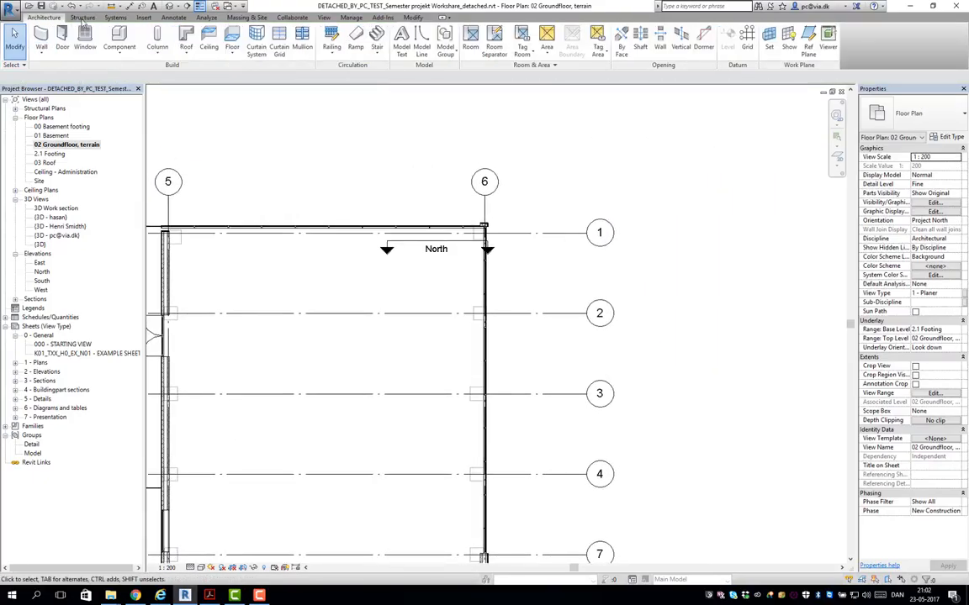
{"action": "mouse_move", "coordinate": [805, 100]}
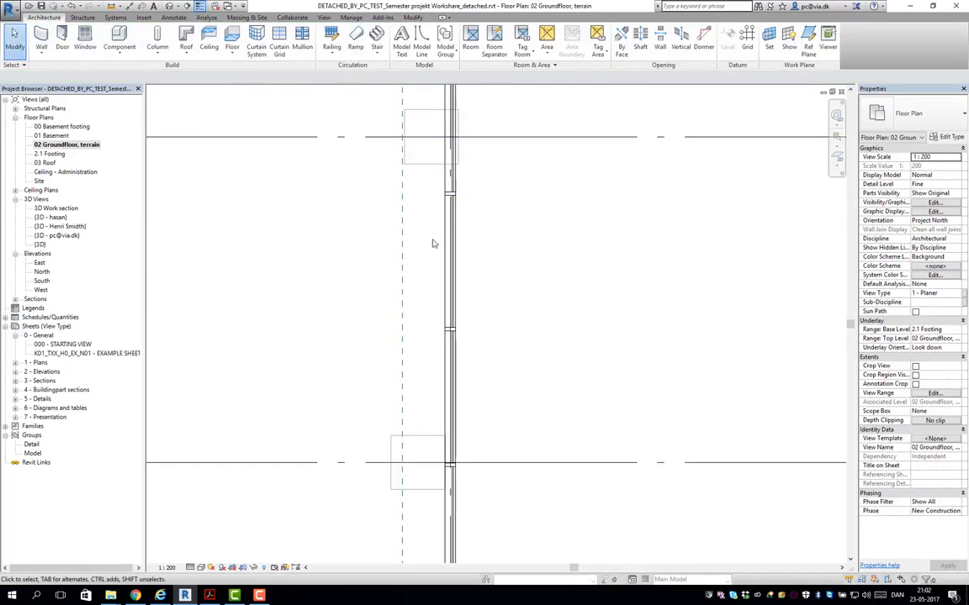
{"action": "left_click", "coordinate": [426, 141]}
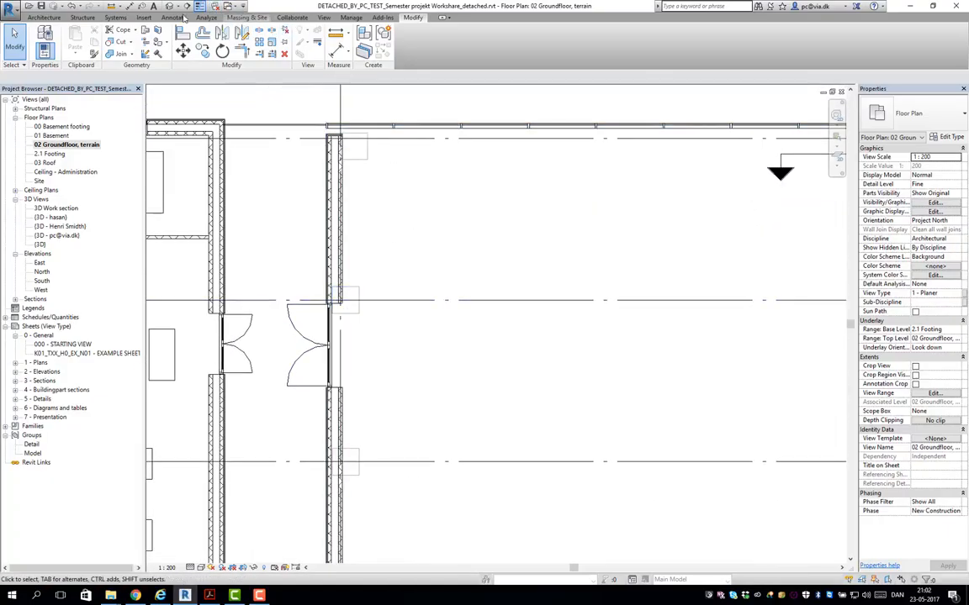
{"action": "left_click", "coordinate": [58, 15]}
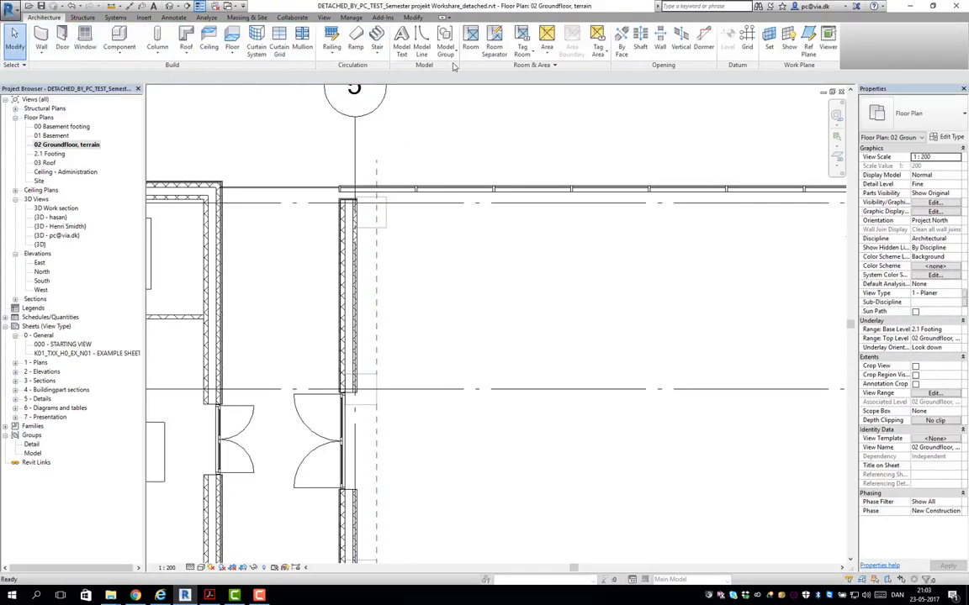
{"action": "left_click", "coordinate": [370, 217]}
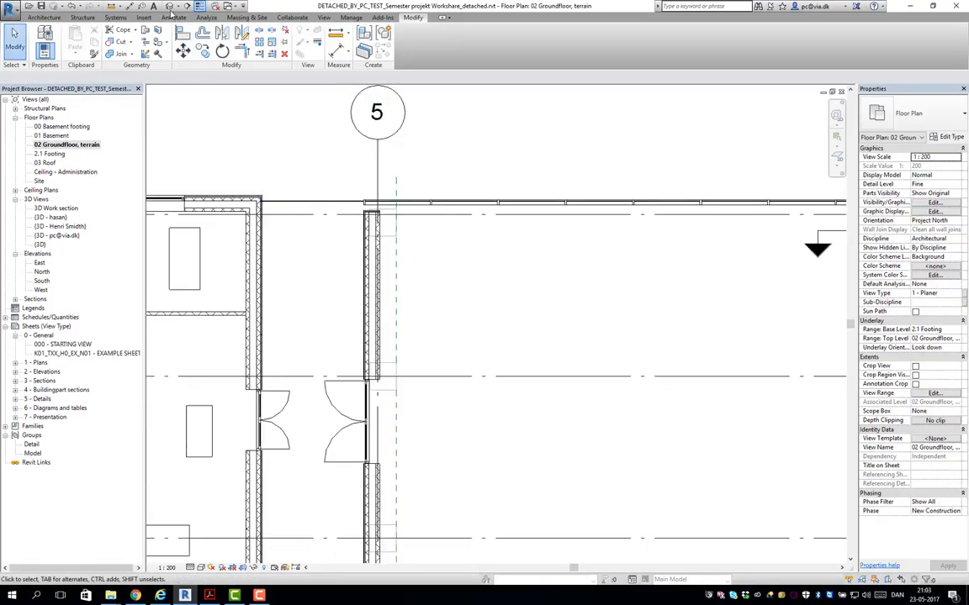
Open the {3D} view and orbit to see the footings from above and behind
{"action": "double_click", "coordinate": [39, 244]}
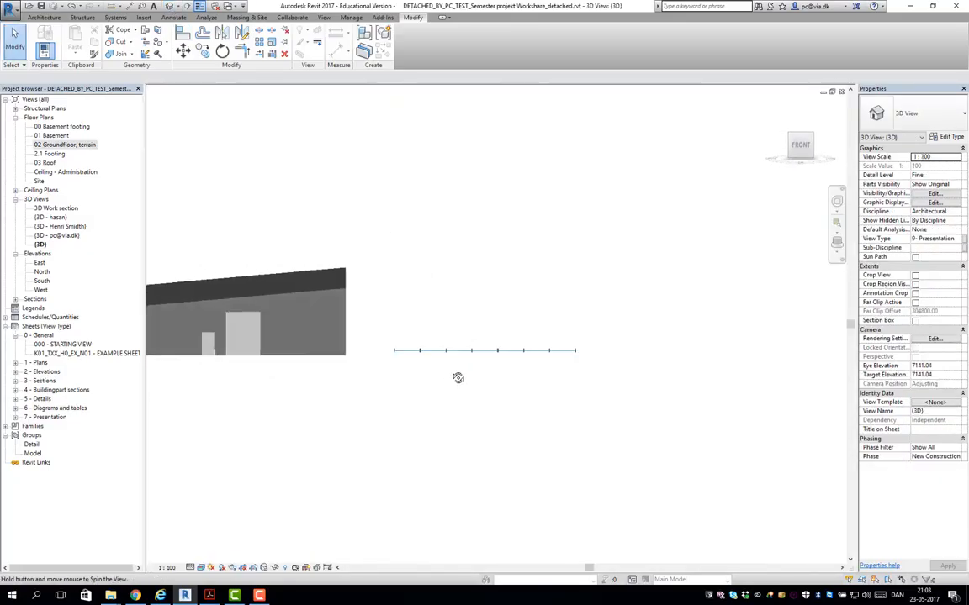
{"action": "left_click_drag", "start_coordinate": [458, 377], "coordinate": [331, 447]}
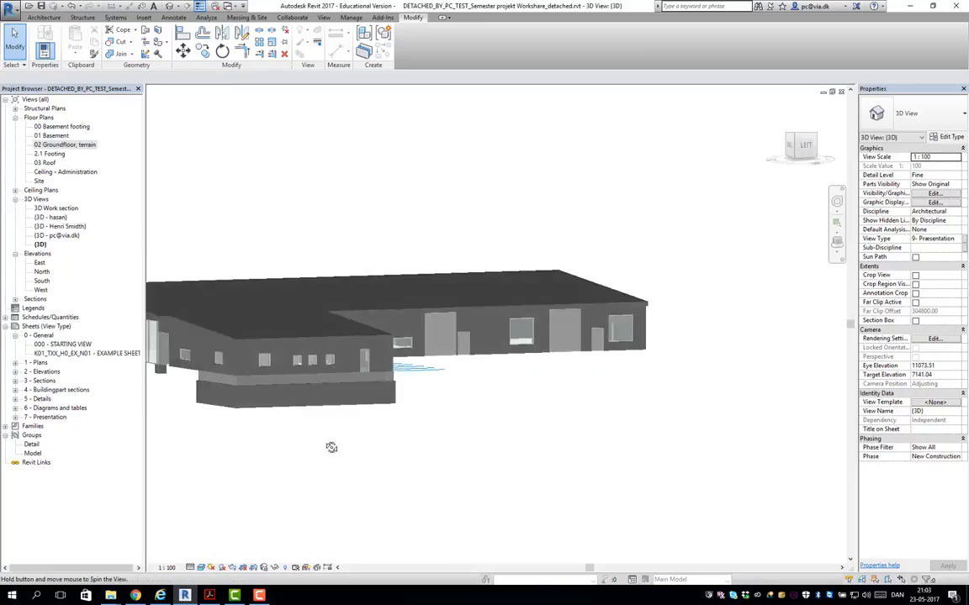
{"action": "left_click_drag", "start_coordinate": [331, 448], "coordinate": [522, 508]}
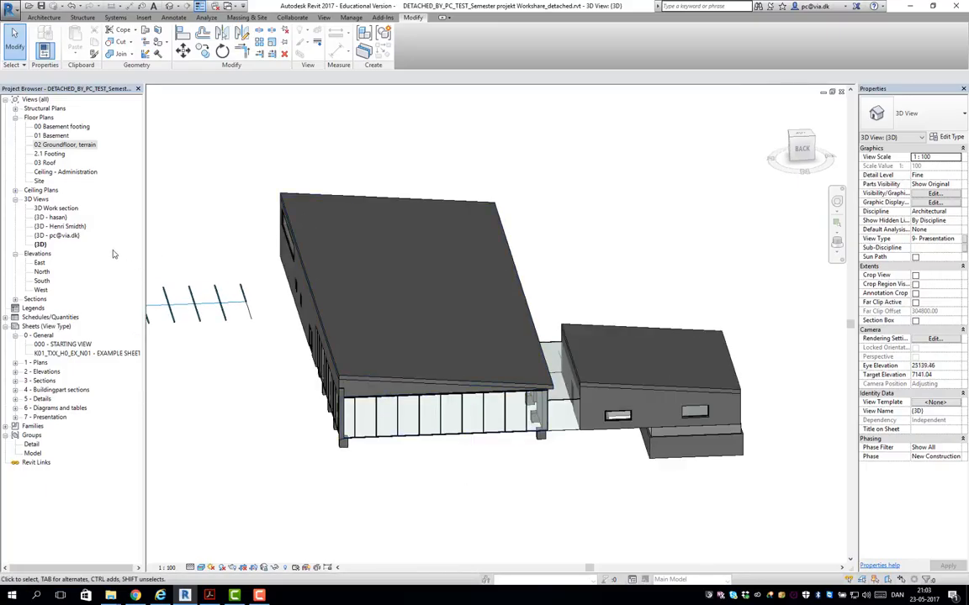
{"action": "mouse_move", "coordinate": [118, 256]}
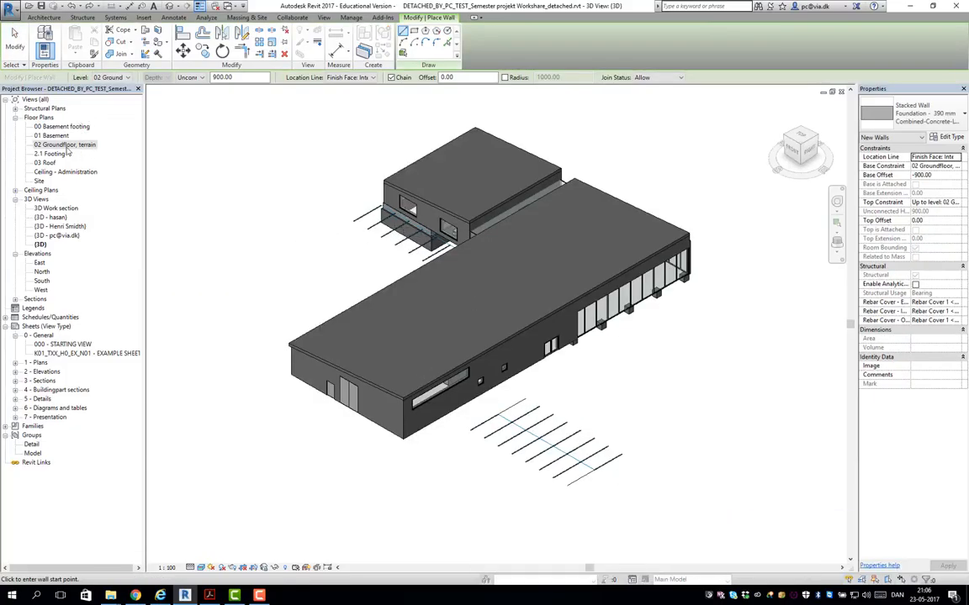
On 02 Groundfloor, terrain, start a Foundation - 390 mm Combined-Concrete-LW Concrete wall
{"action": "double_click", "coordinate": [65, 143]}
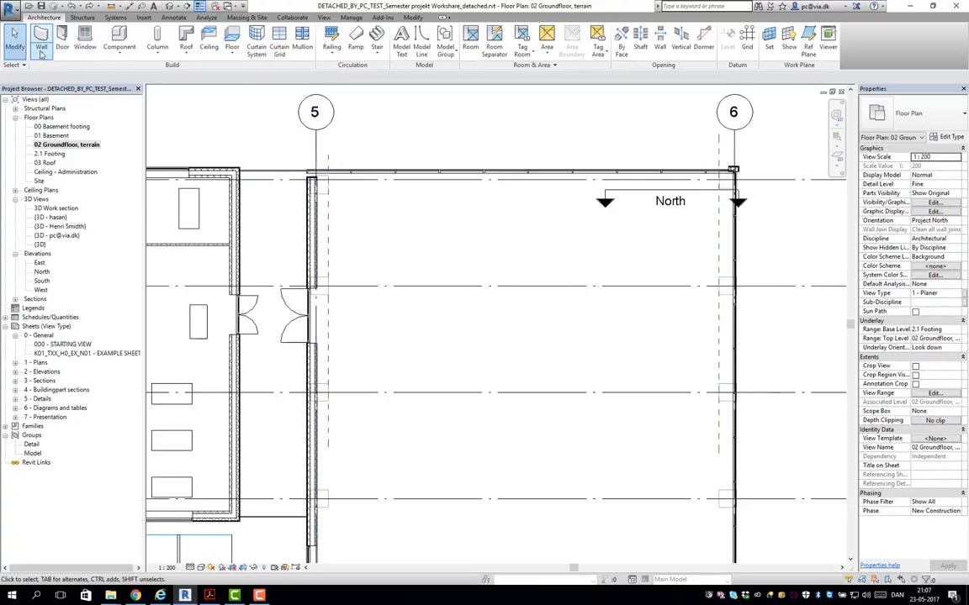
{"action": "left_click", "coordinate": [41, 40]}
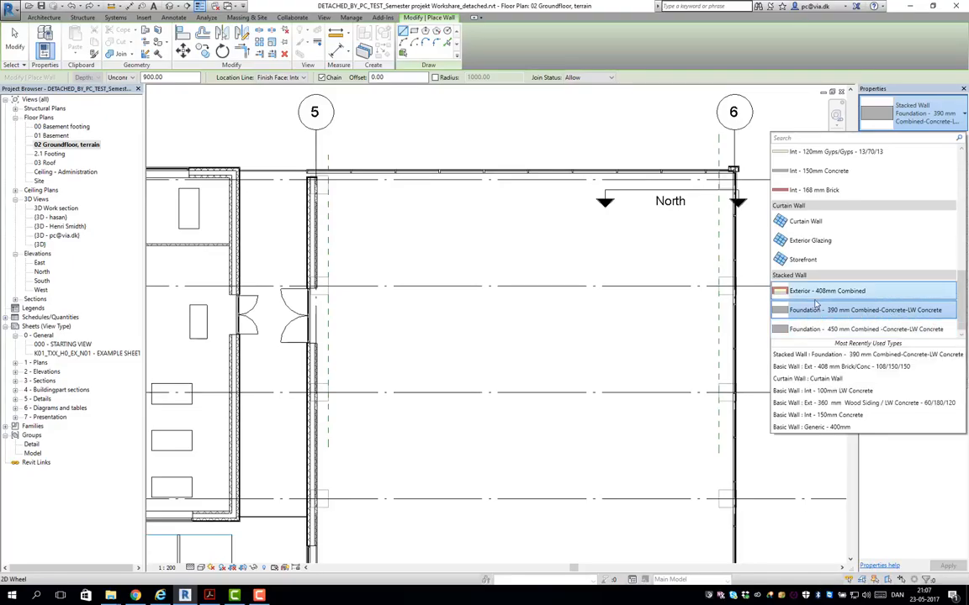
{"action": "mouse_move", "coordinate": [845, 310]}
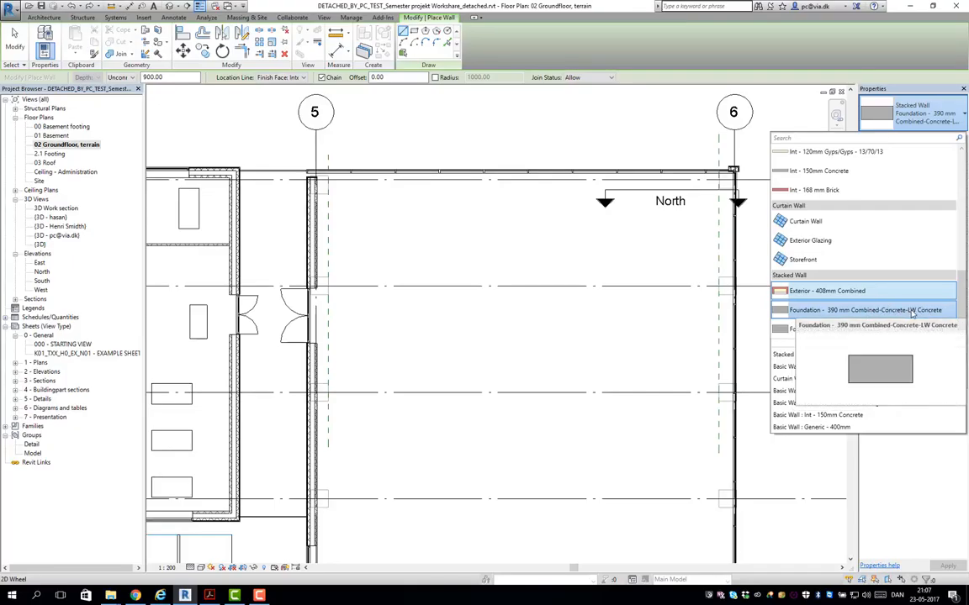
{"action": "left_click", "coordinate": [866, 309]}
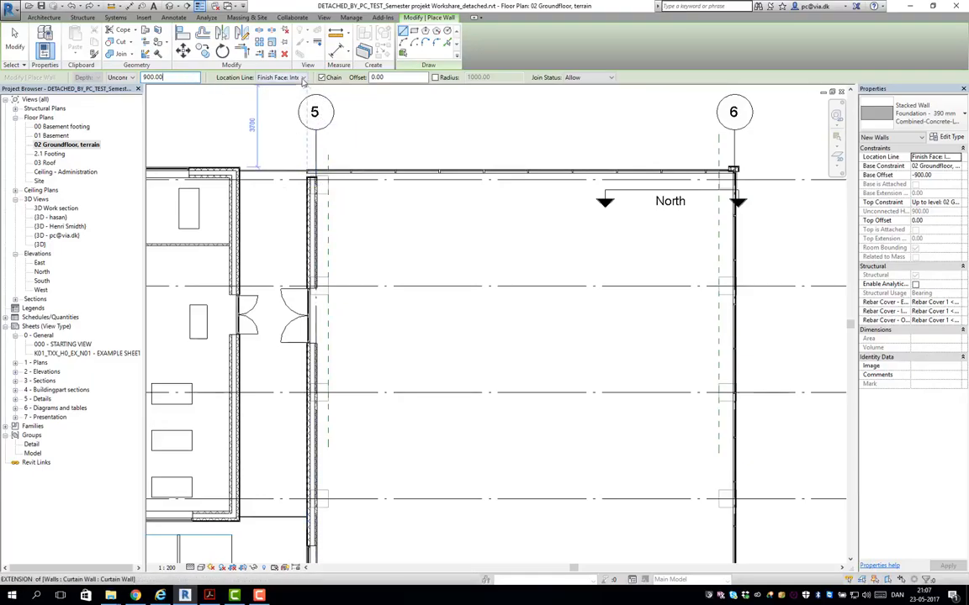
{"action": "left_click", "coordinate": [303, 77]}
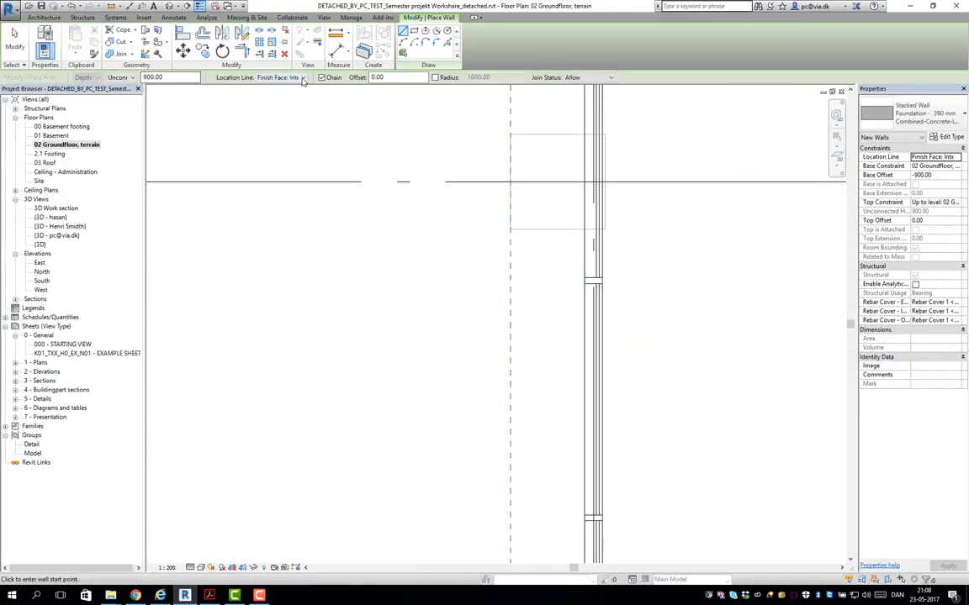
Set the foundation walls' Location Line to Finish Face: Interior
{"action": "left_click", "coordinate": [302, 77]}
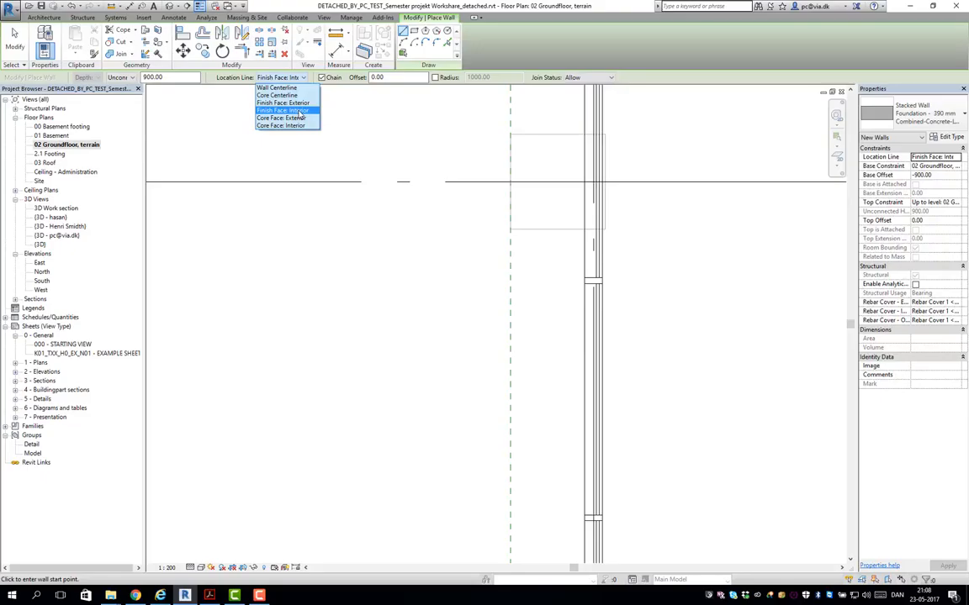
{"action": "left_click", "coordinate": [283, 103]}
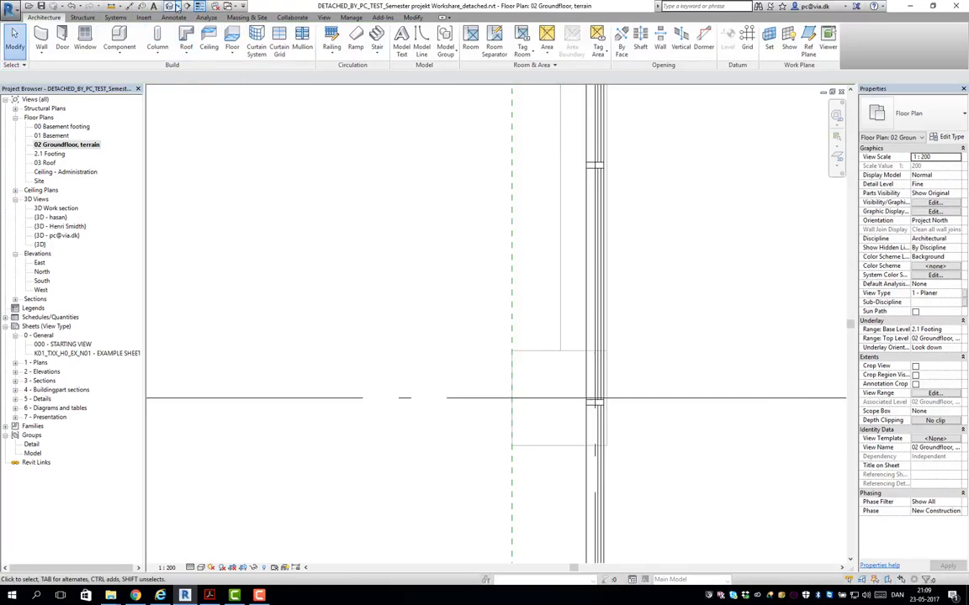
Orbit the {3D} view to see the foundations underneath, then return to the ground-floor plan
{"action": "double_click", "coordinate": [40, 244]}
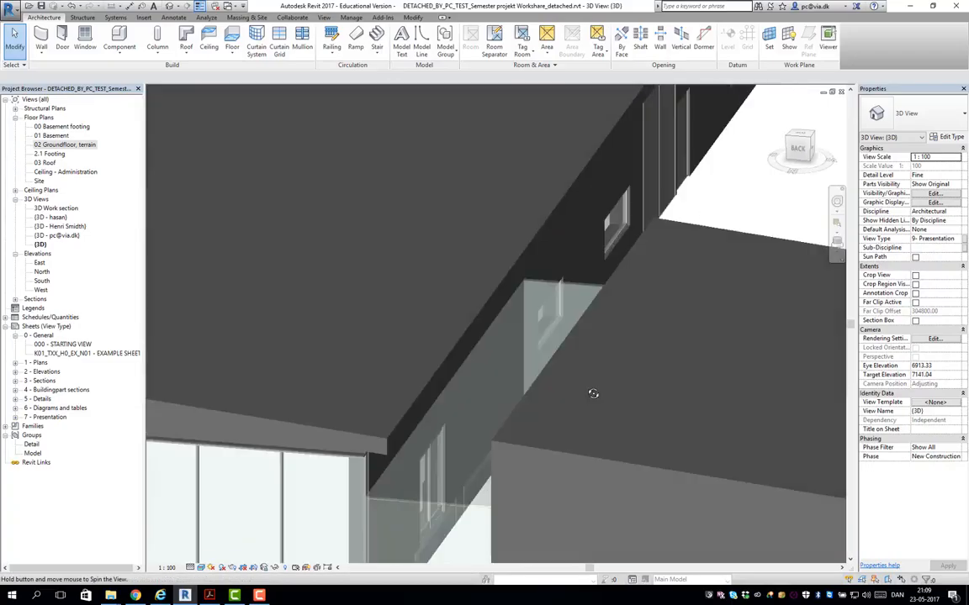
{"action": "left_click_drag", "start_coordinate": [593, 393], "coordinate": [459, 302]}
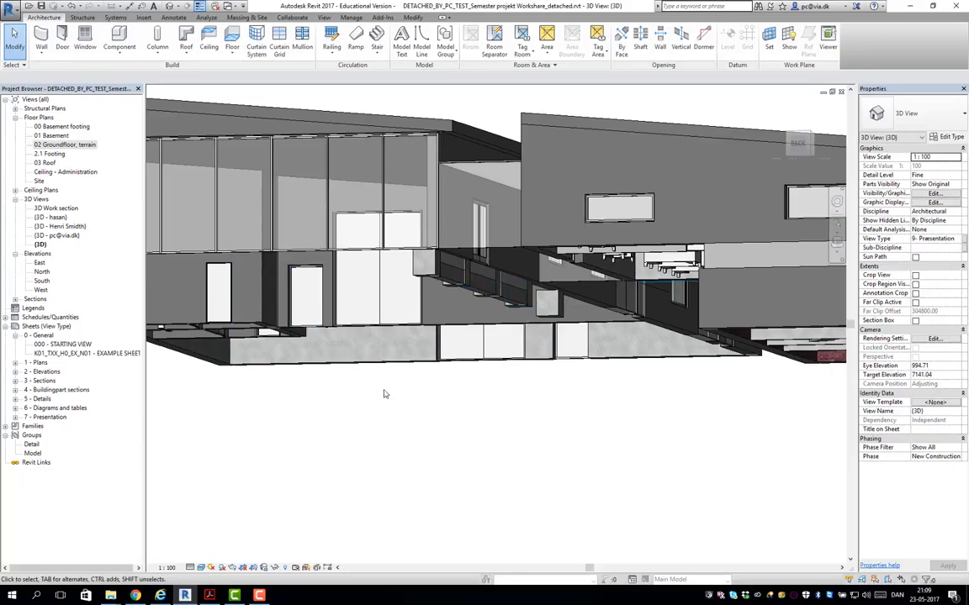
{"action": "double_click", "coordinate": [67, 149]}
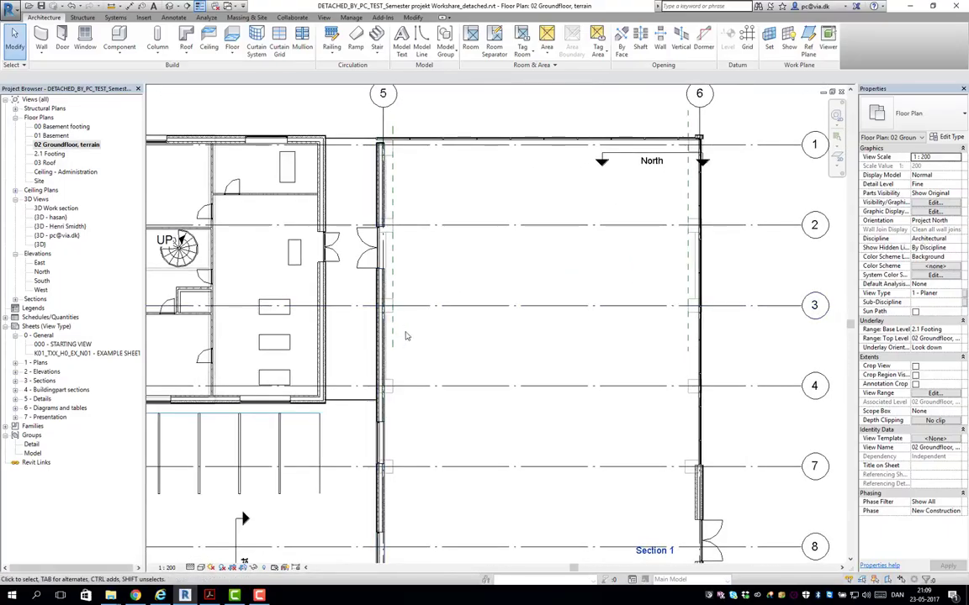
{"action": "mouse_move", "coordinate": [522, 339]}
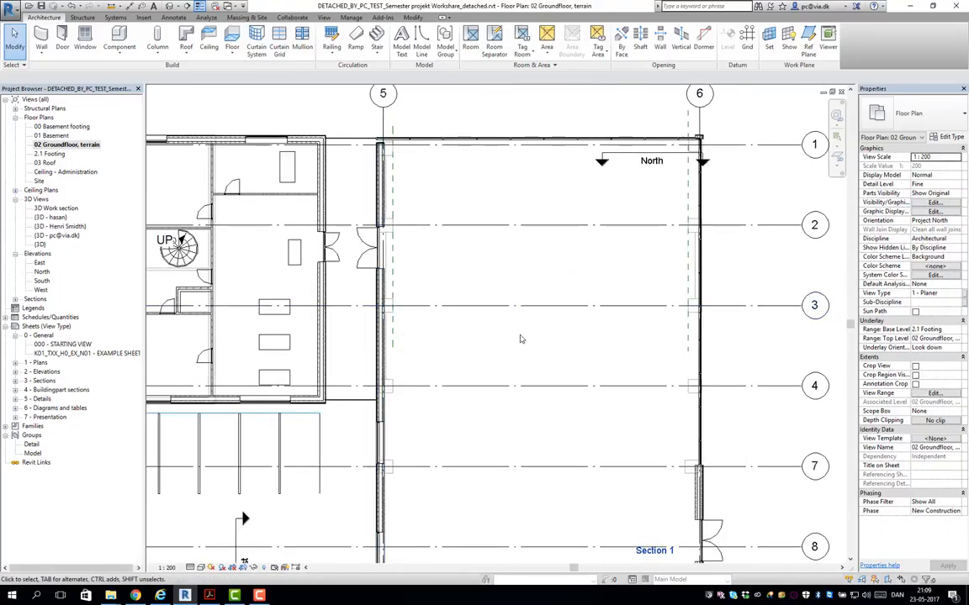
{"action": "mouse_move", "coordinate": [551, 301]}
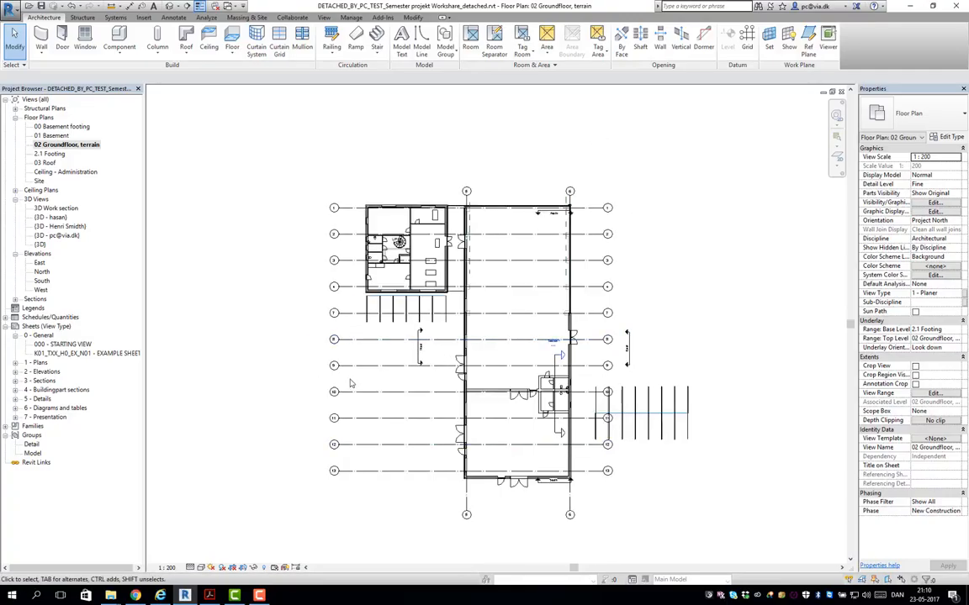
{"action": "mouse_move", "coordinate": [332, 391]}
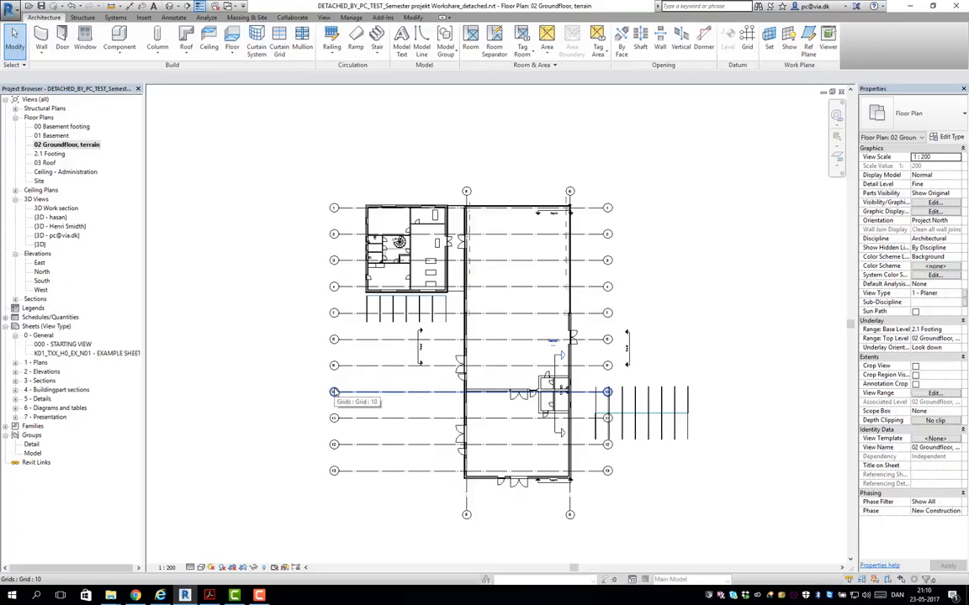